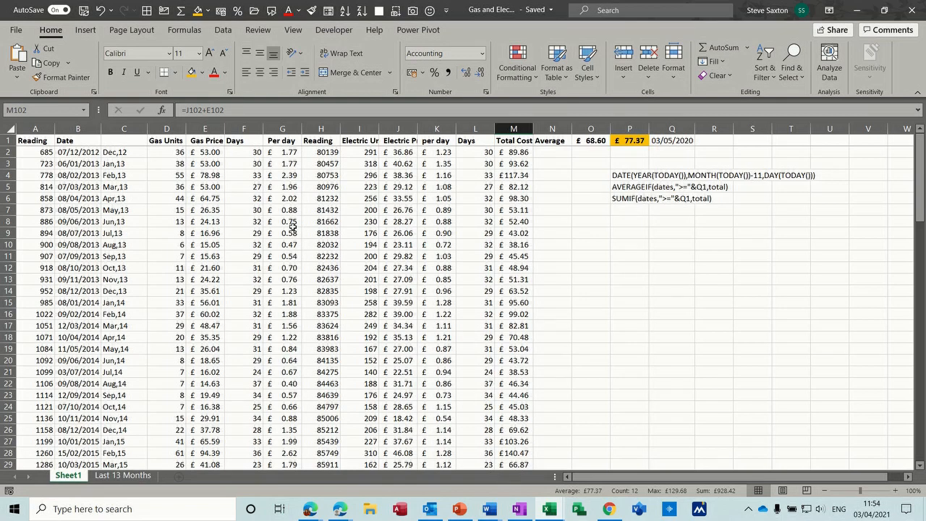
pyautogui.moveTo(384, 282)
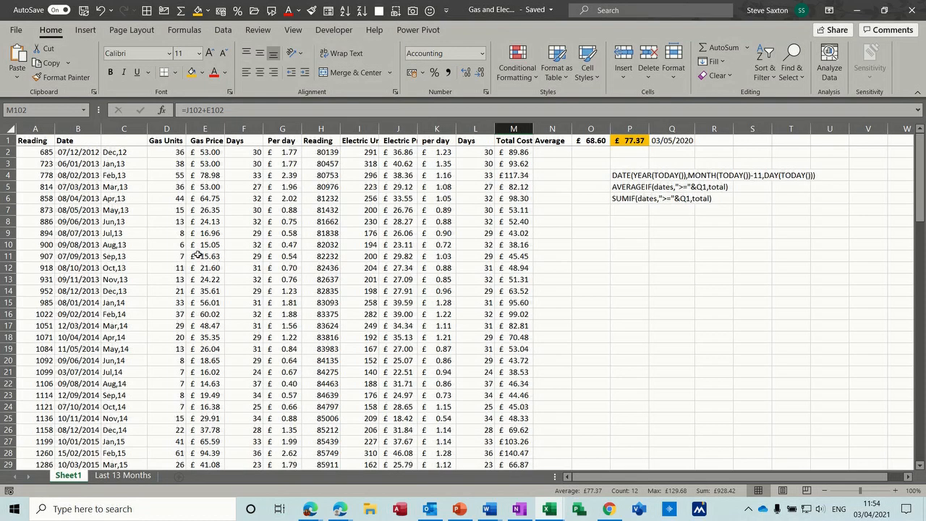
pyautogui.moveTo(587, 312)
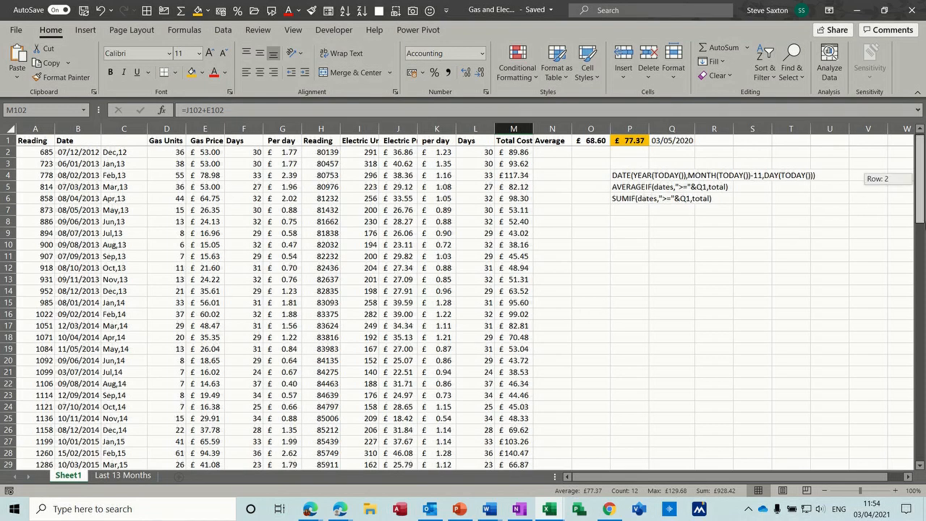
# Review the Total Cost column and its overall average cost formula
pyautogui.scroll(-3)
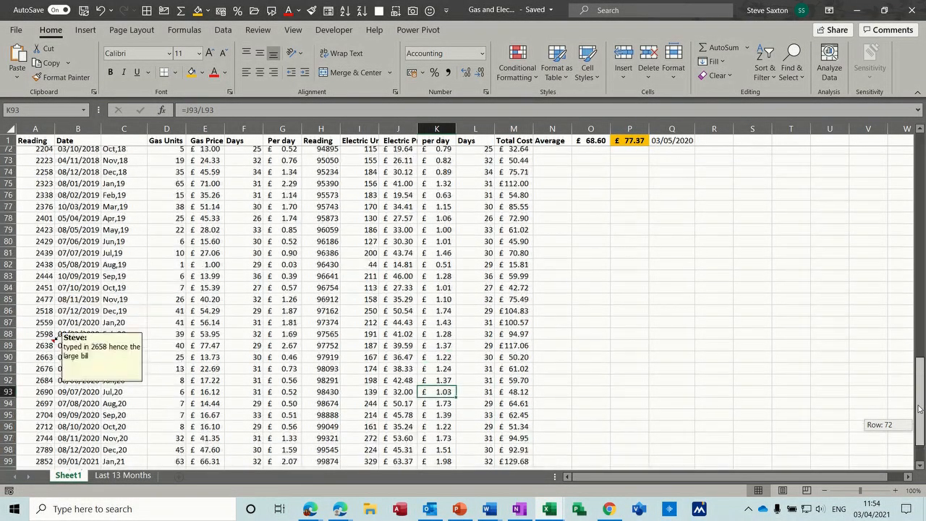
pyautogui.scroll(-3)
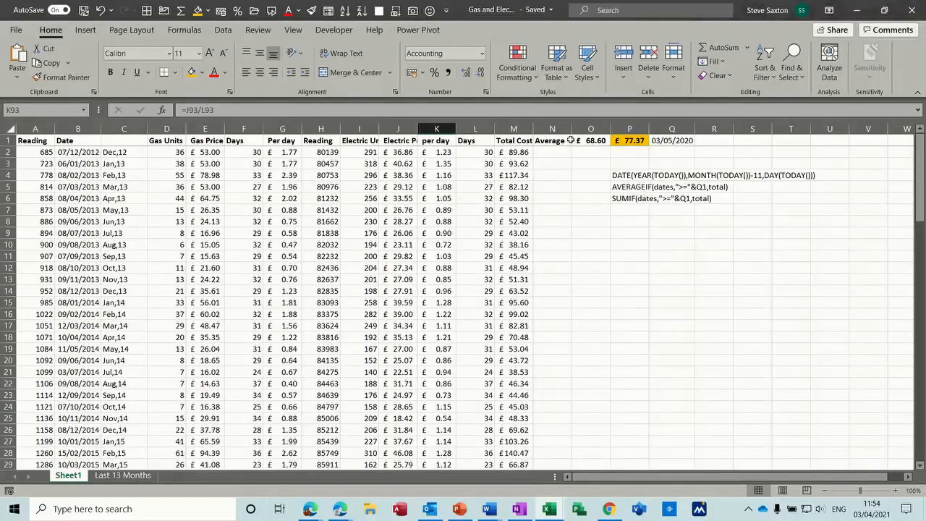
pyautogui.click(590, 141)
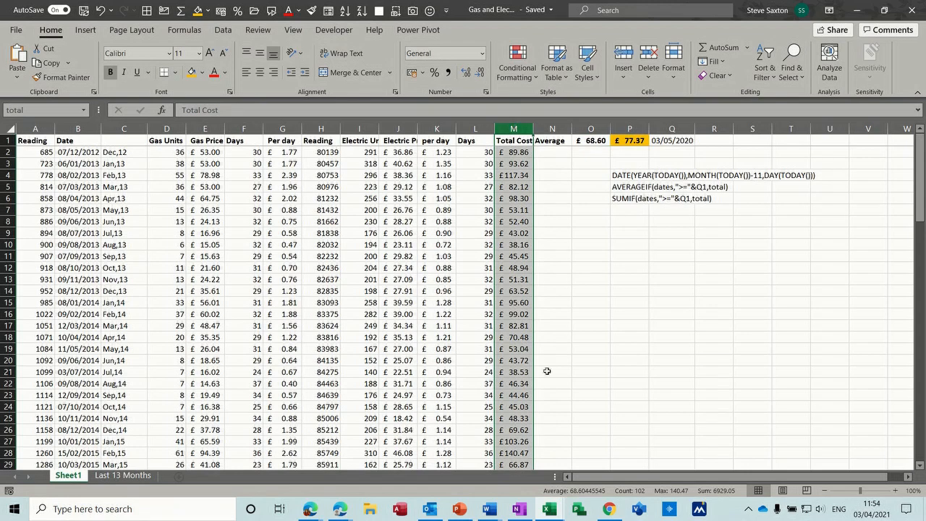
pyautogui.moveTo(584, 226)
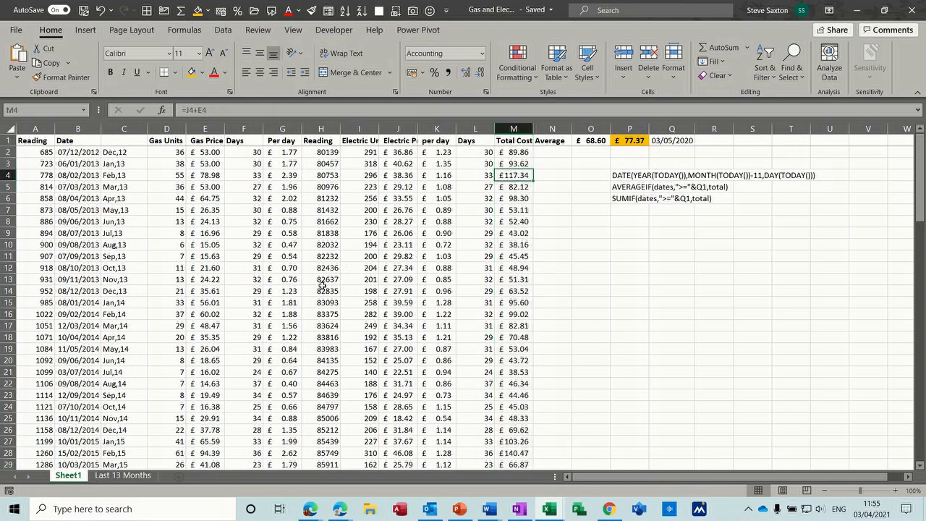
pyautogui.moveTo(364, 298)
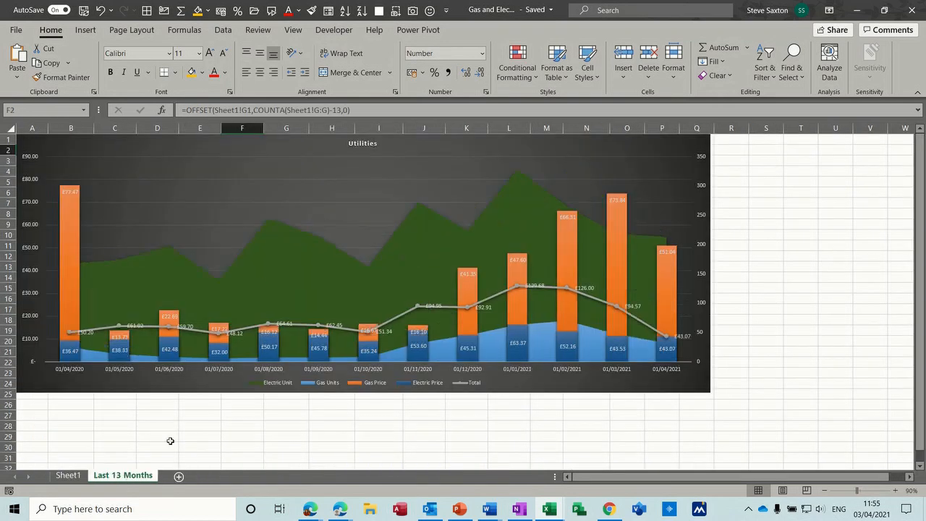
pyautogui.moveTo(394, 286)
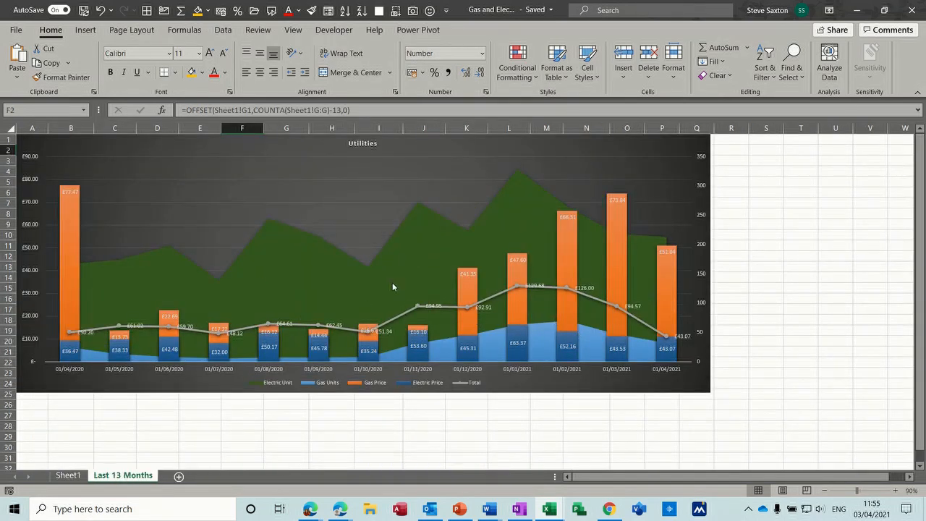
pyautogui.moveTo(492, 350)
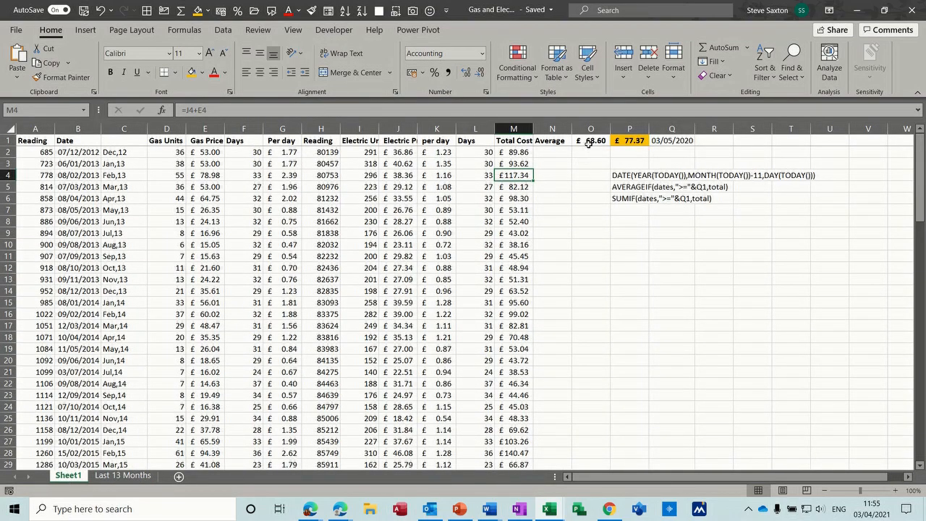
pyautogui.click(590, 140)
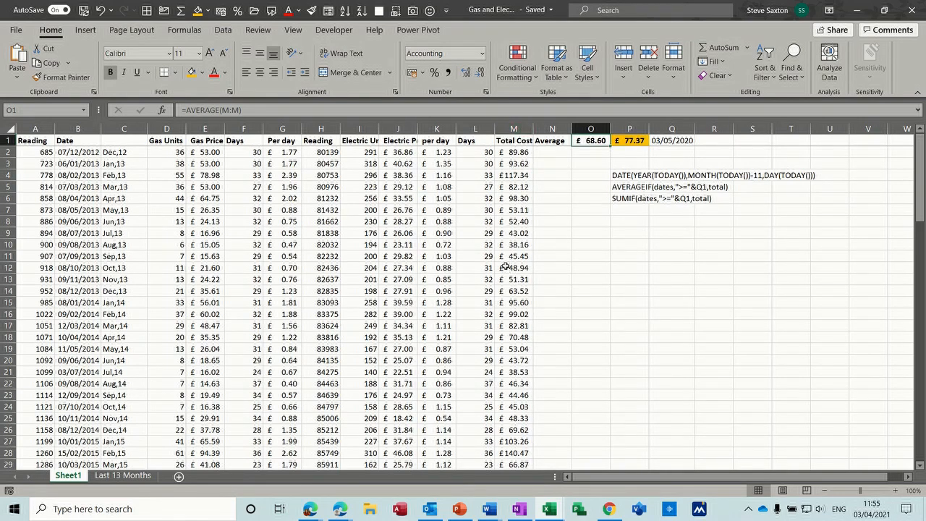
pyautogui.moveTo(596, 185)
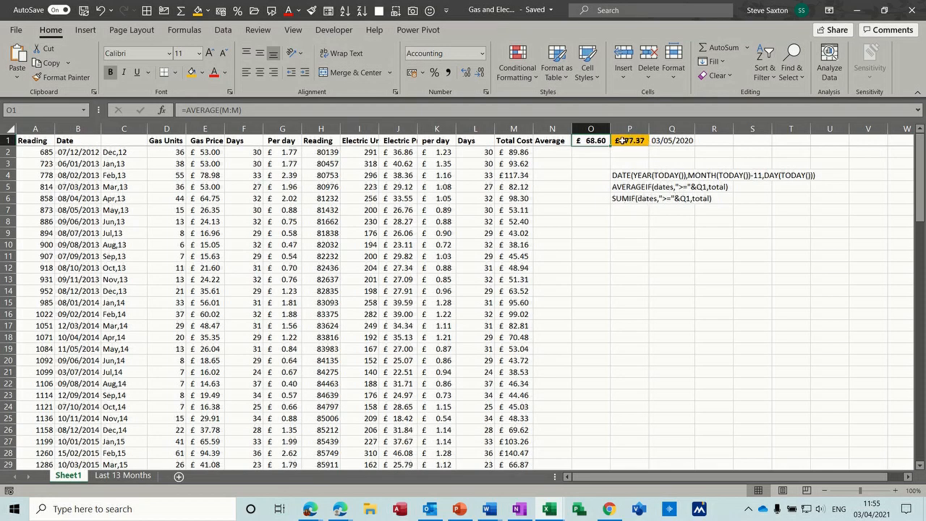
pyautogui.moveTo(619, 159)
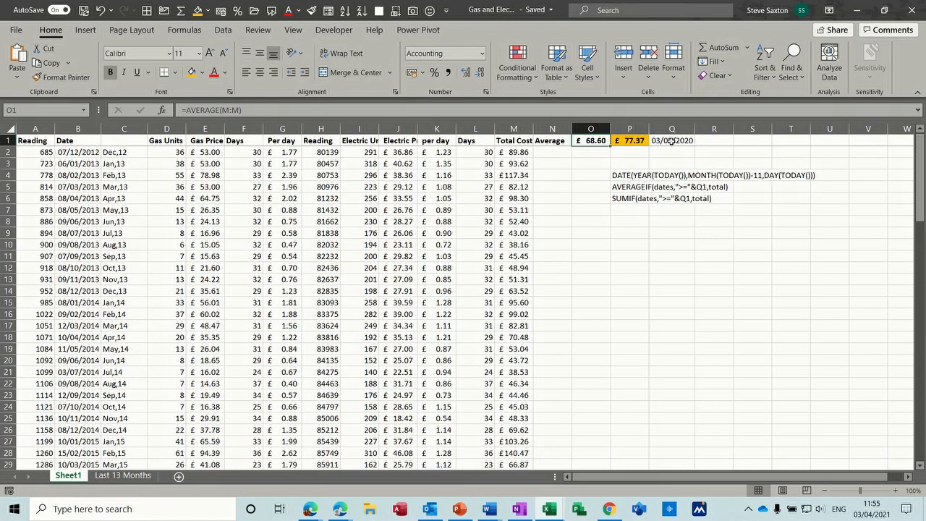
pyautogui.click(671, 141)
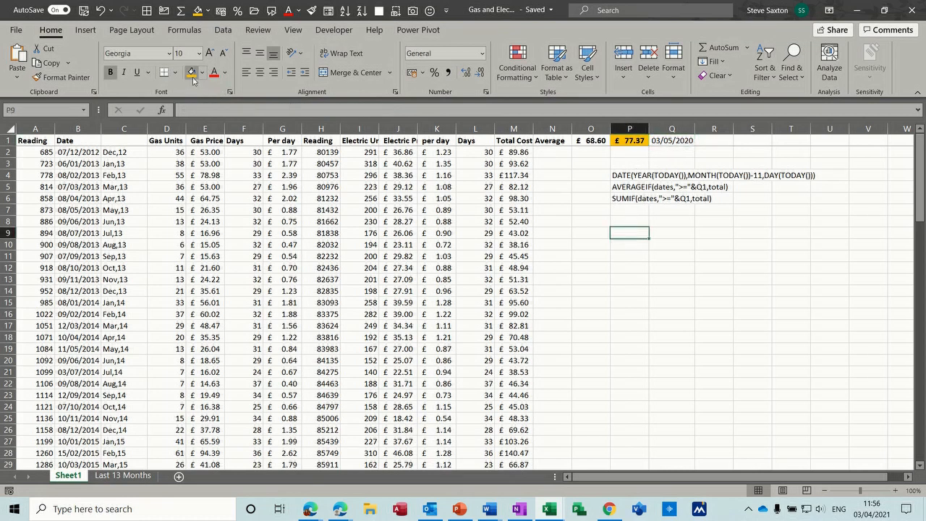
# Enter headings Date, Sumif and Averageif in P8:R8 and select the orange cell under Date
pyautogui.click(629, 222)
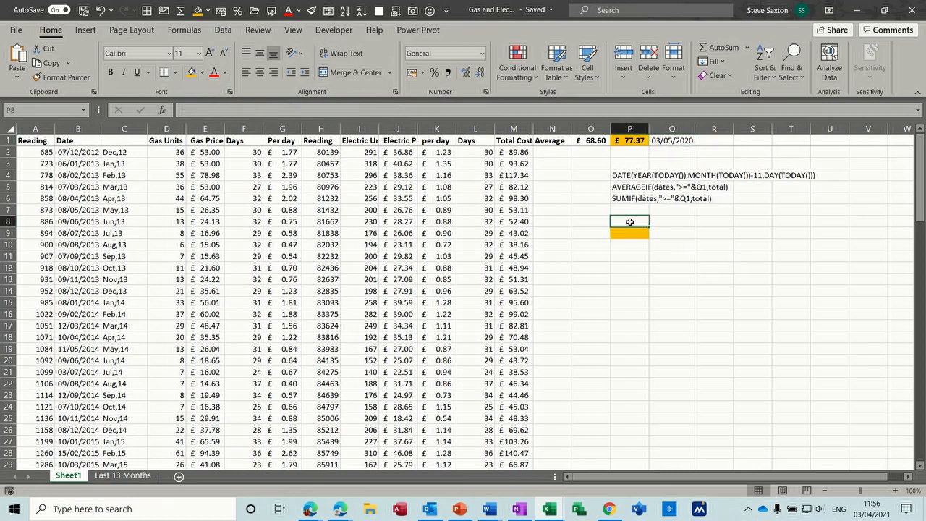
pyautogui.write('Date')
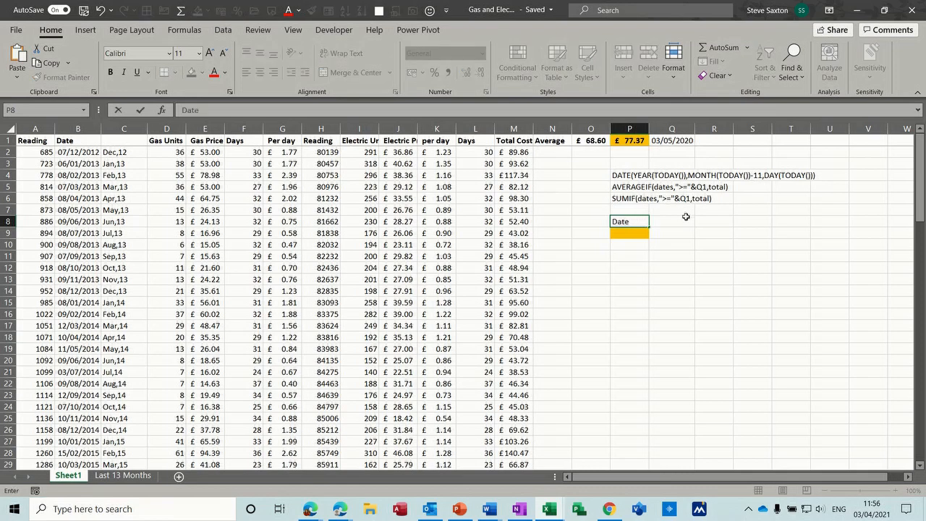
pyautogui.write('Su')
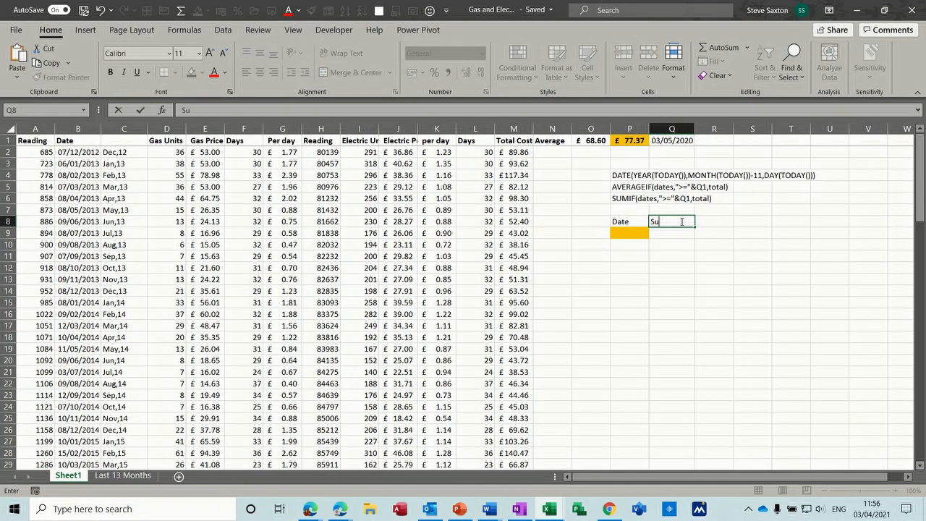
pyautogui.write('mif')
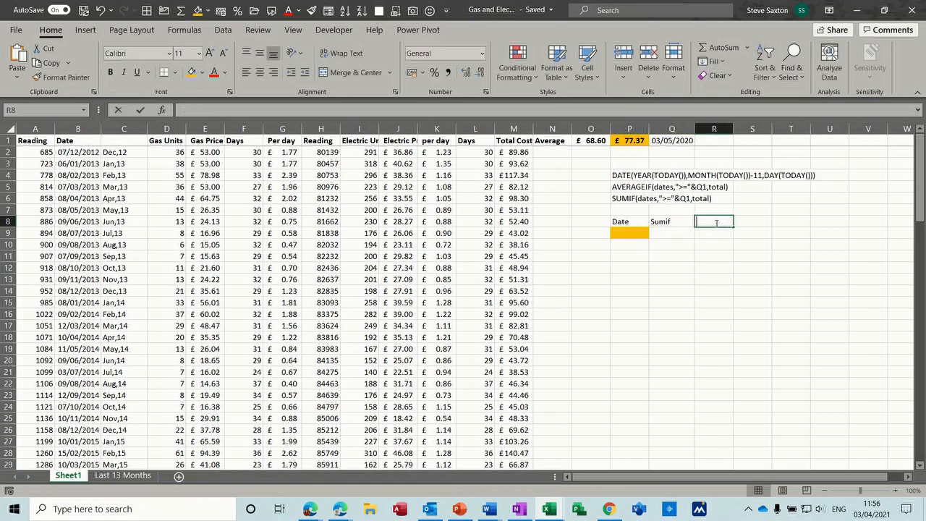
pyautogui.write('Aver')
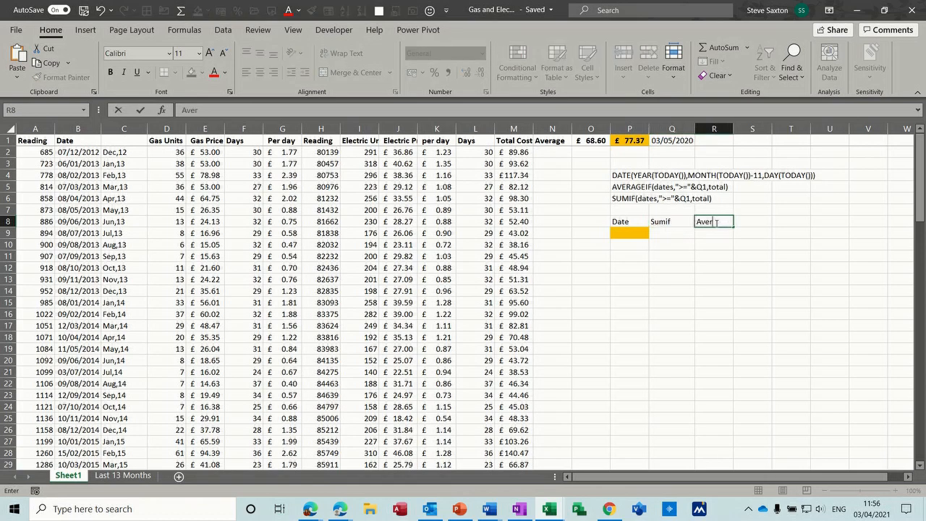
pyautogui.write('ageif')
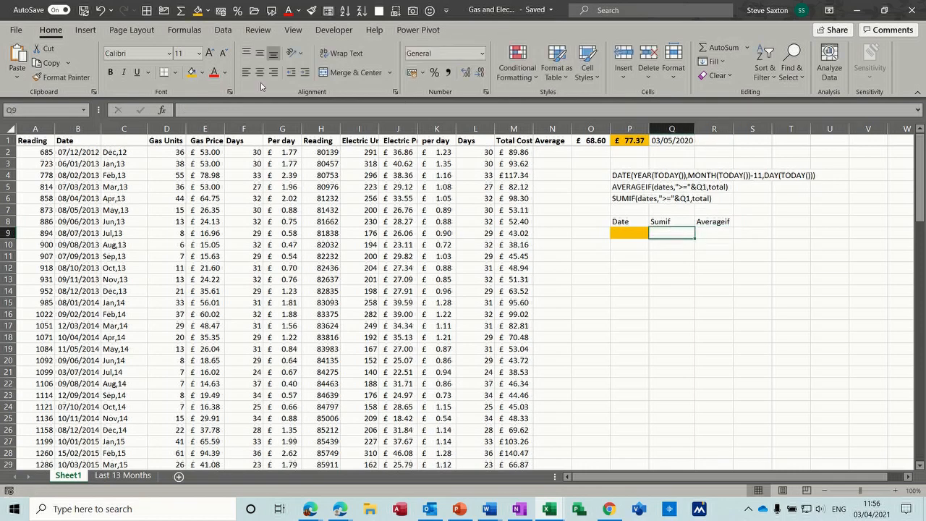
pyautogui.click(200, 72)
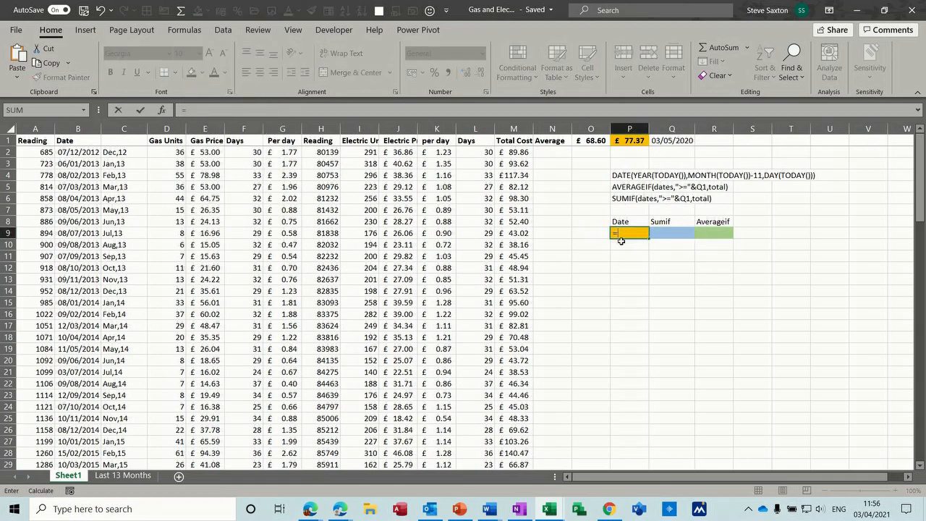
pyautogui.write('=today()')
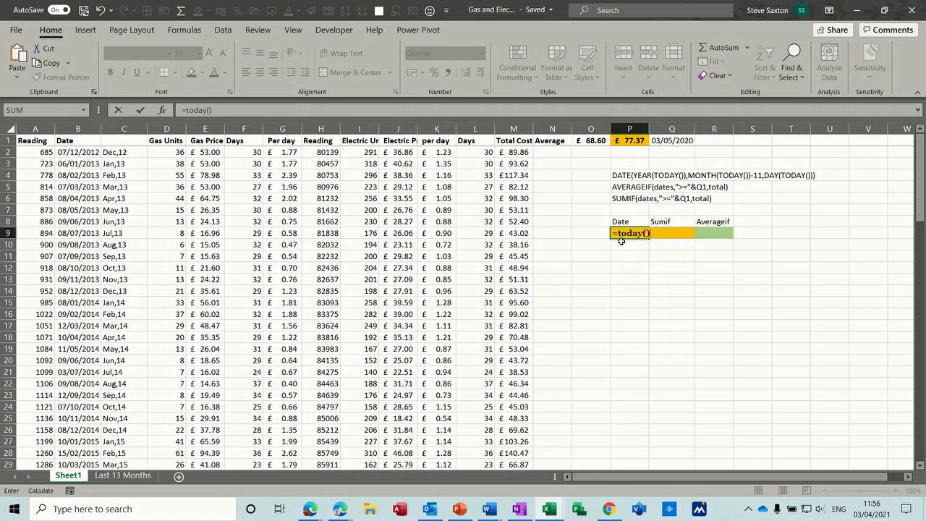
pyautogui.press('enter')
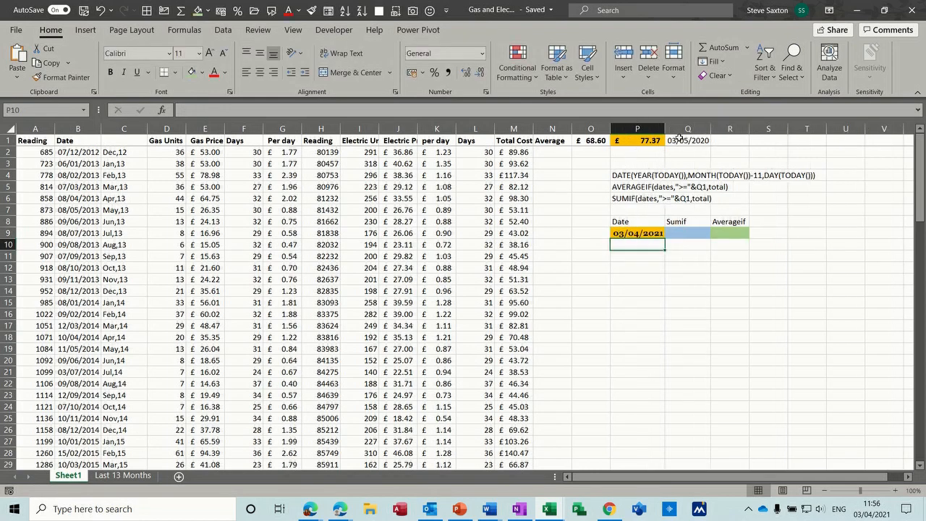
pyautogui.click(687, 141)
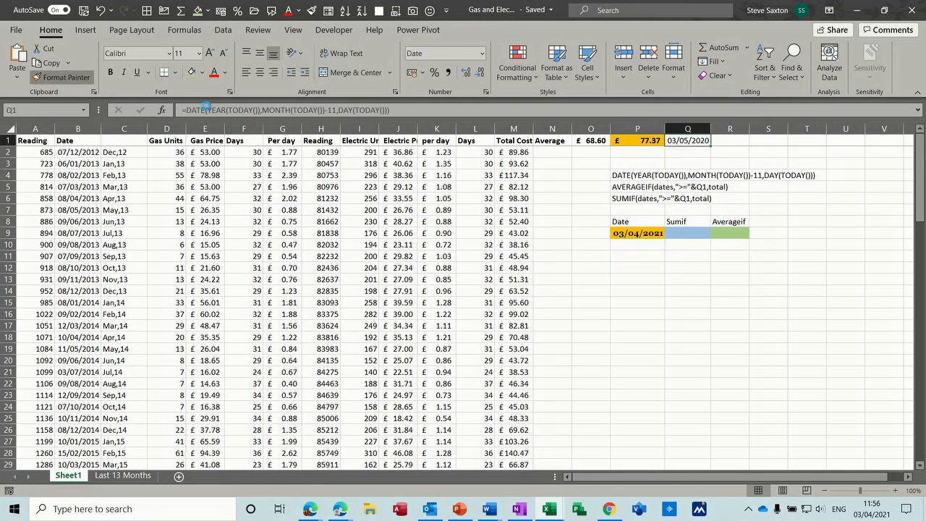
pyautogui.click(637, 232)
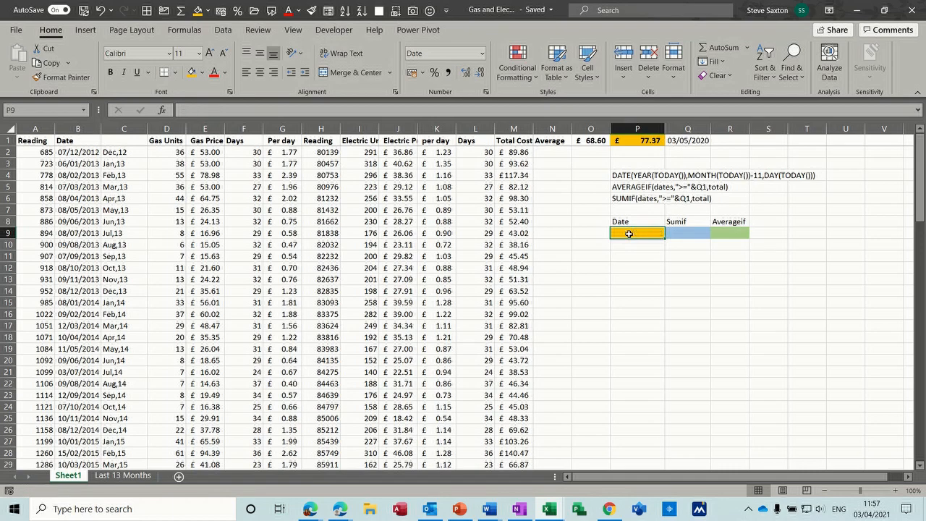
# Begin the P9 formula =DATE(YEAR(TODAY()), with today's year as the first argument
pyautogui.write('=date')
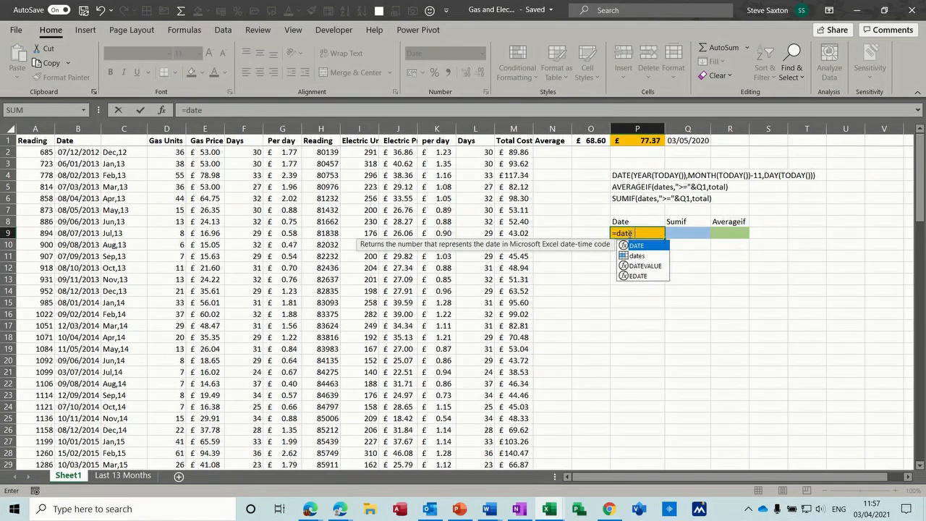
pyautogui.write('(')
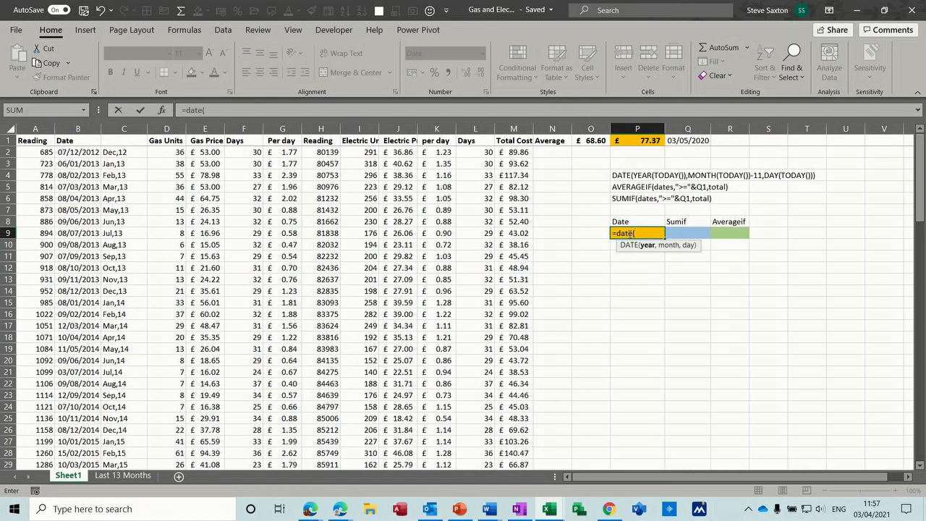
pyautogui.write('yea')
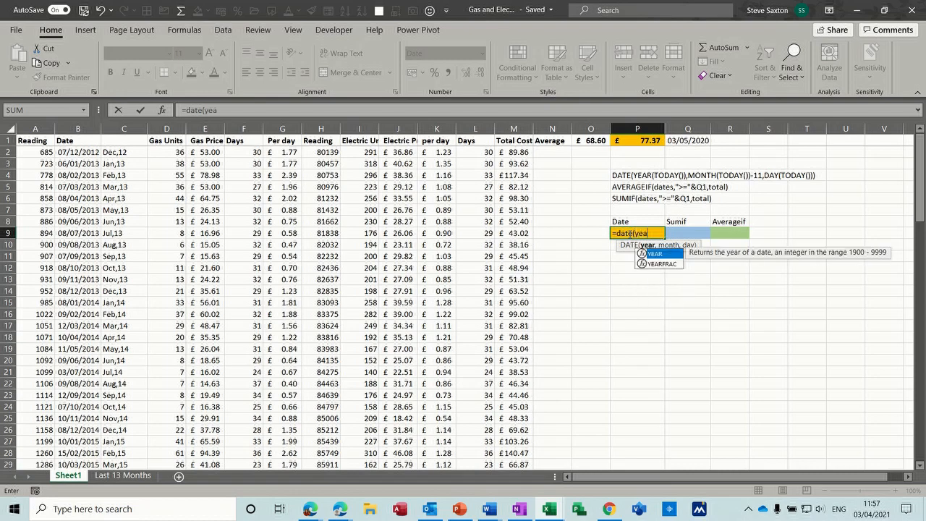
pyautogui.write('r')
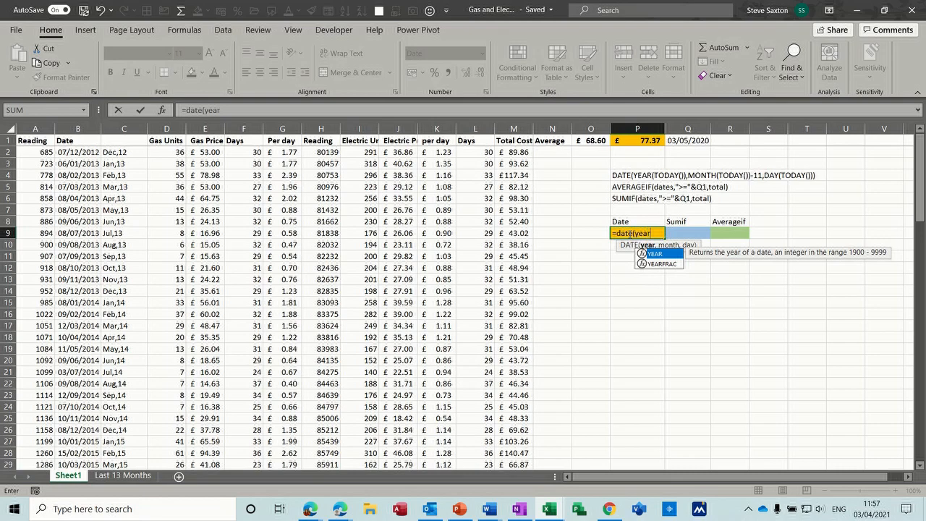
pyautogui.write('(t')
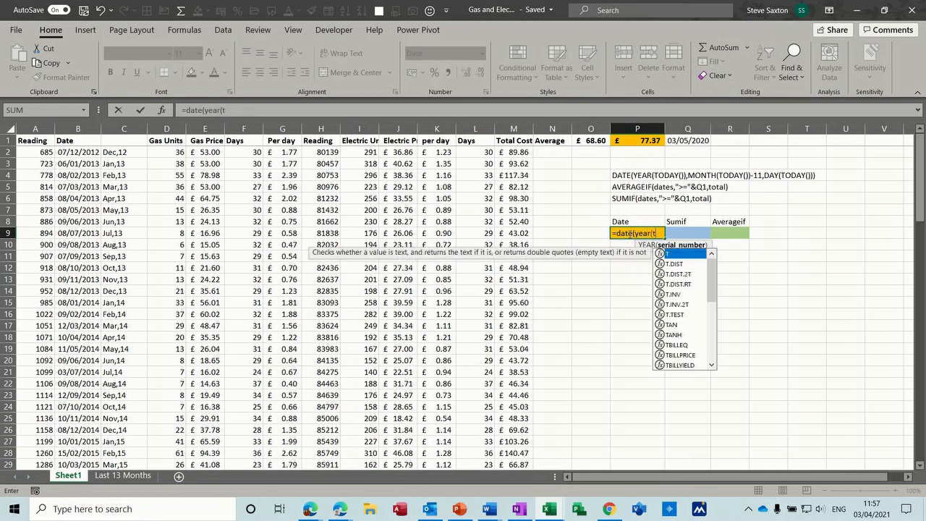
pyautogui.write('oday(')
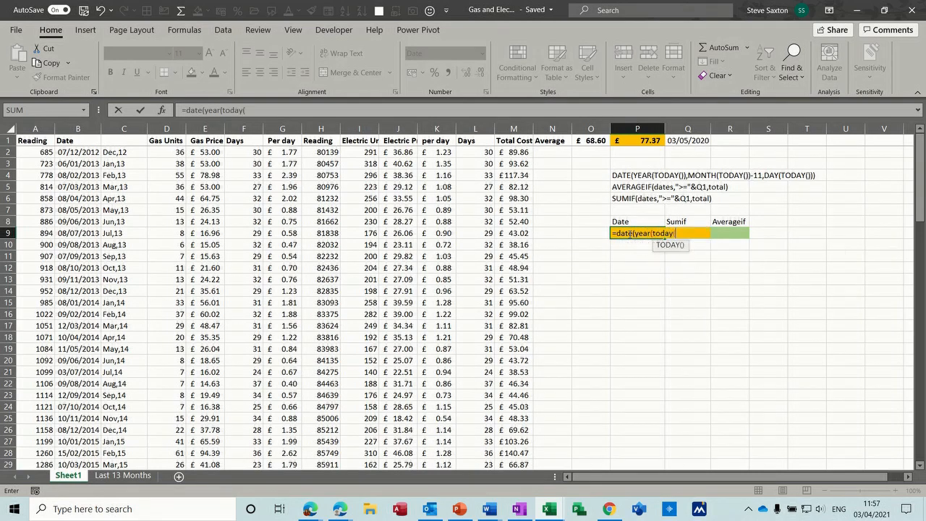
pyautogui.write('()')
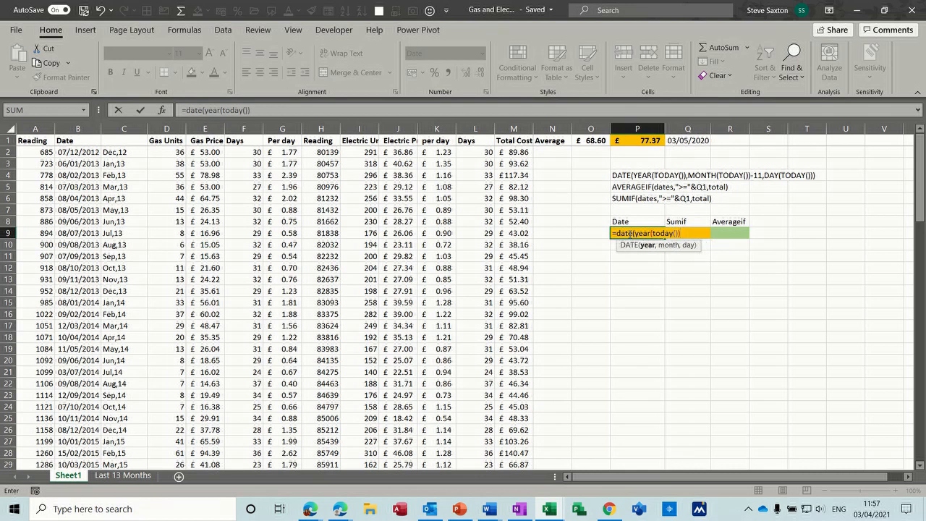
pyautogui.write(',')
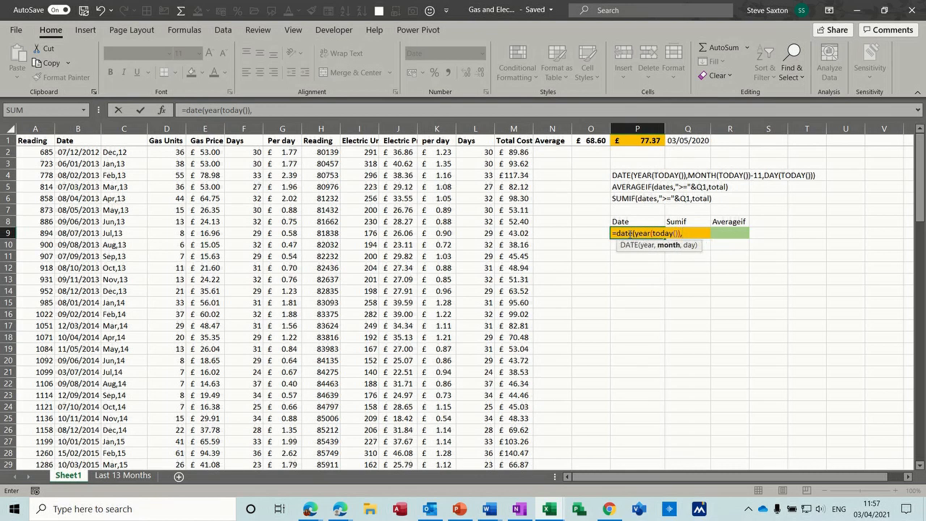
# Complete it with MONTH(TODAY())-11 and DAY(TODAY()) so P9 shows 03/04/2020, then select Q9
pyautogui.write('month')
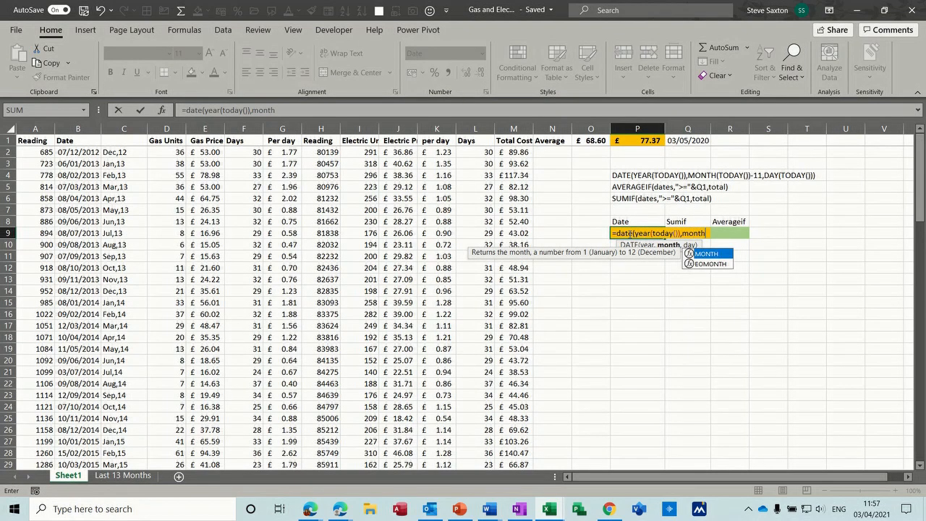
pyautogui.write('(today(')
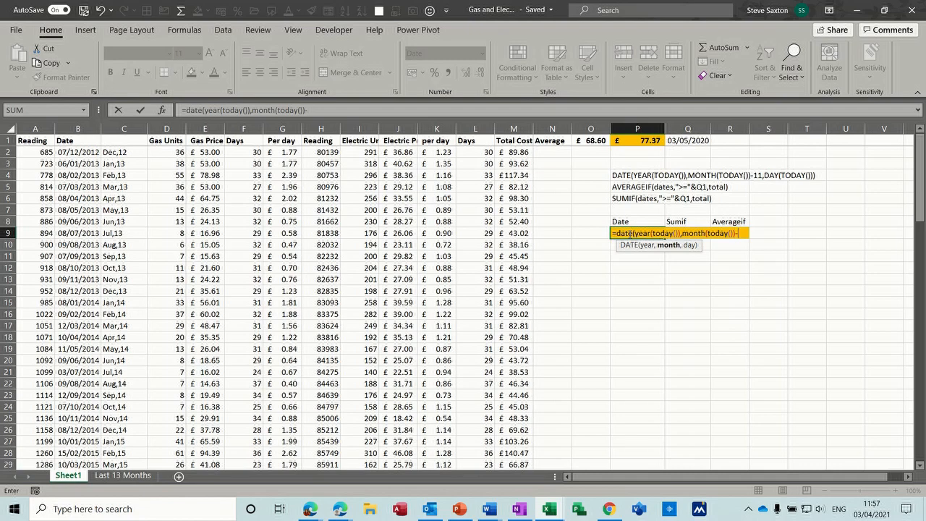
pyautogui.write('-11')
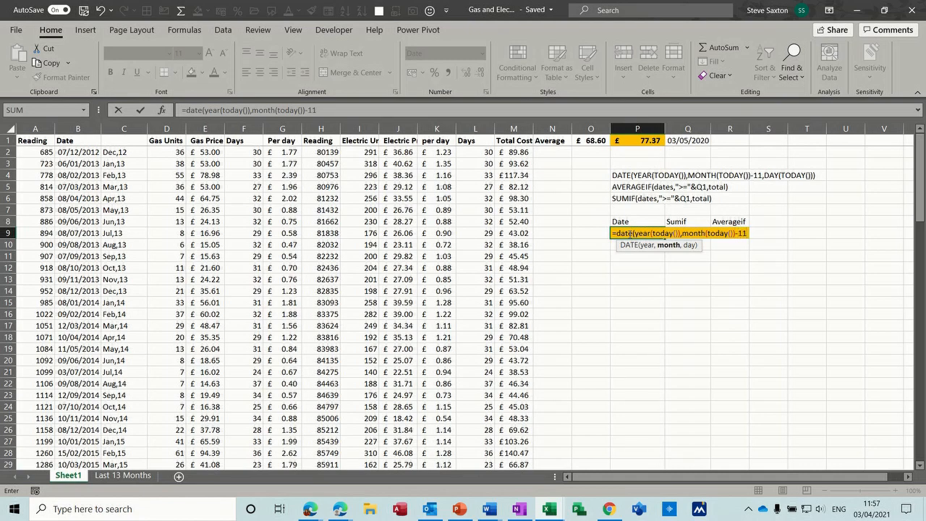
pyautogui.write(',')
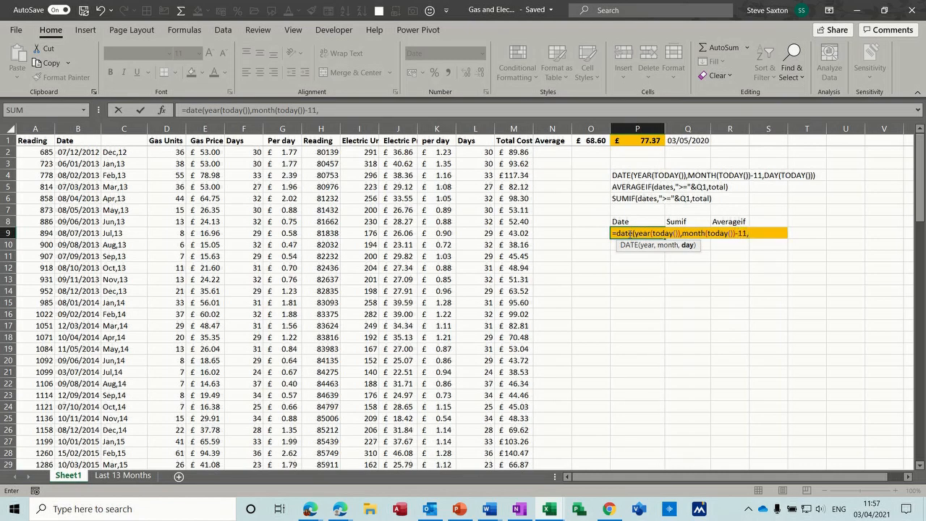
pyautogui.write('day(')
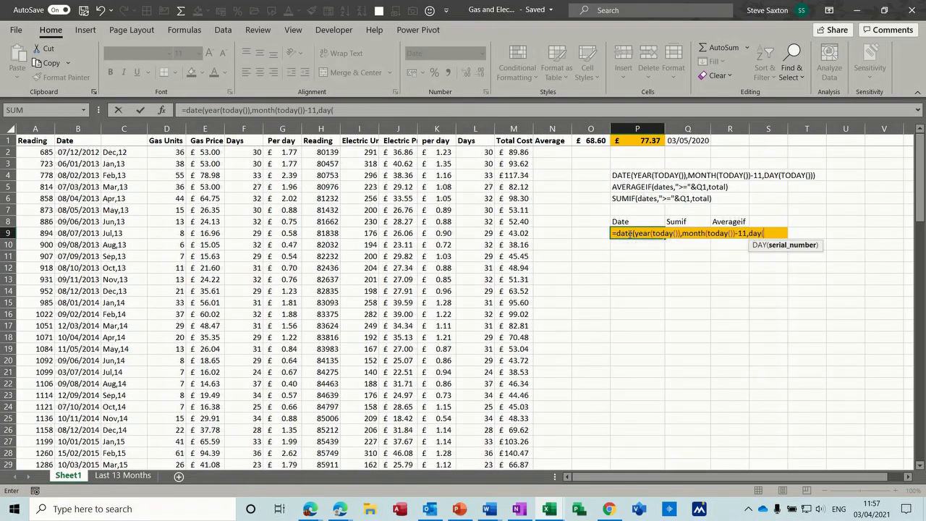
pyautogui.write('today(')
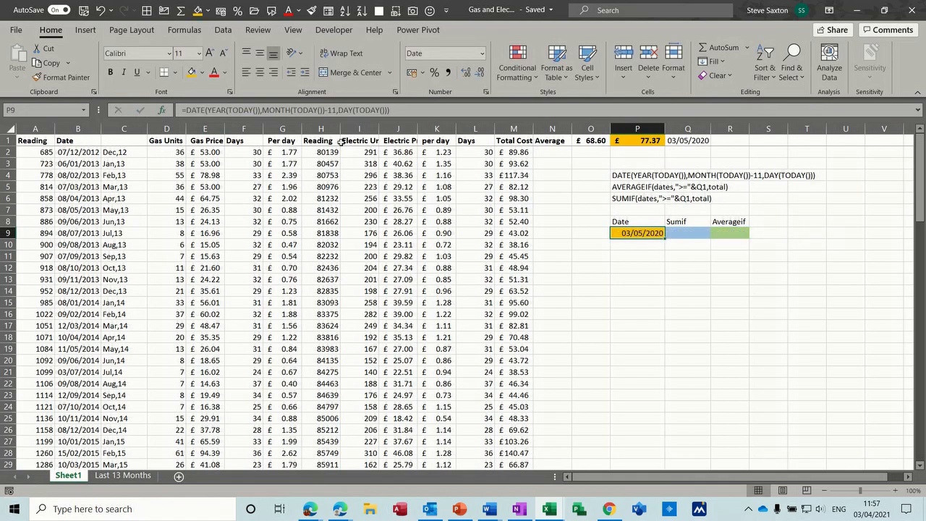
pyautogui.moveTo(660, 182)
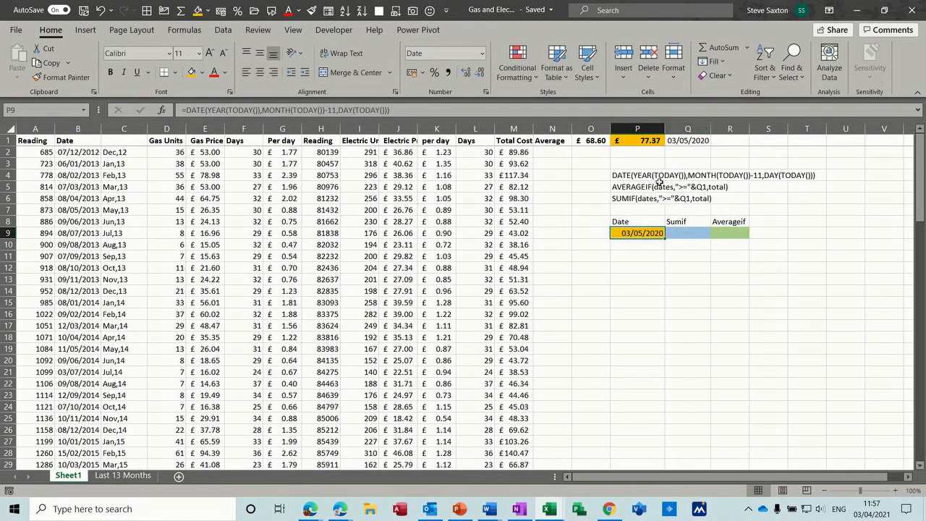
pyautogui.moveTo(332, 110)
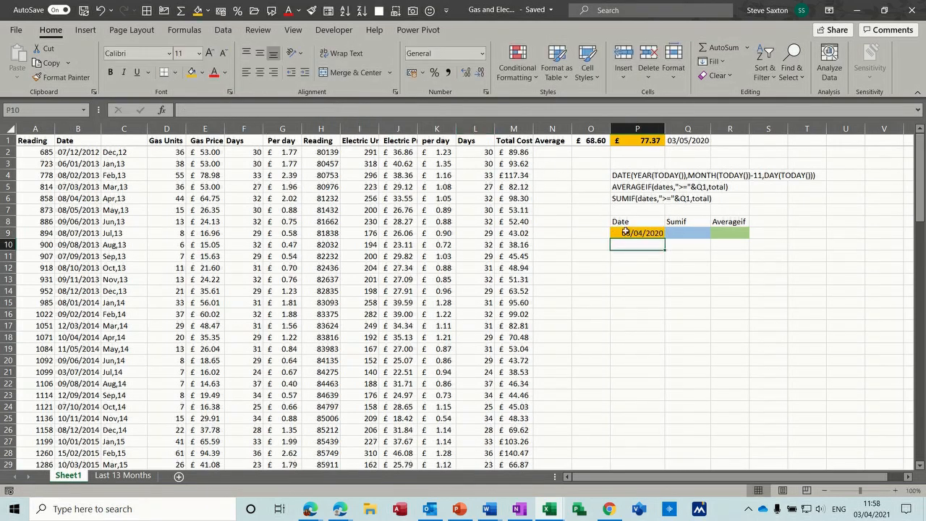
pyautogui.click(637, 232)
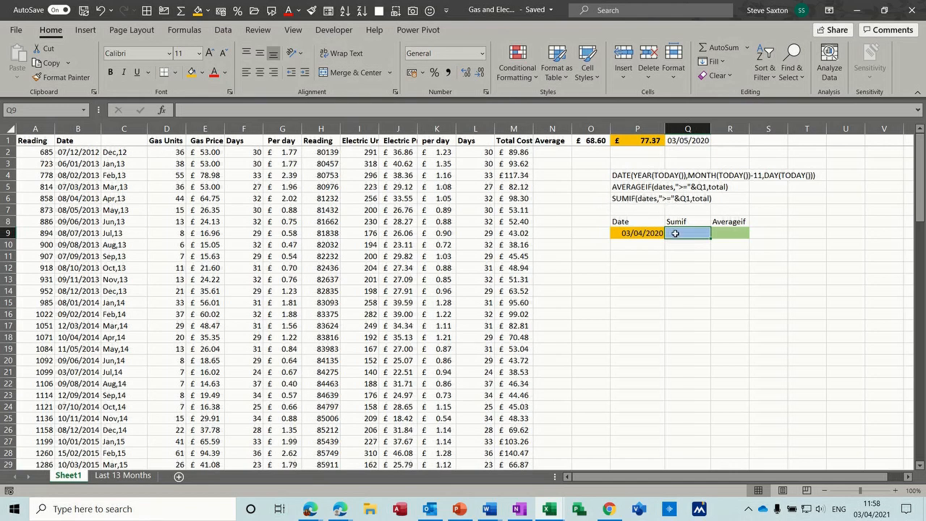
# Enter =SUMIF(dates,">="&P9,total) in Q9, totalling costs since P9's date as 978.62
pyautogui.write('=sum')
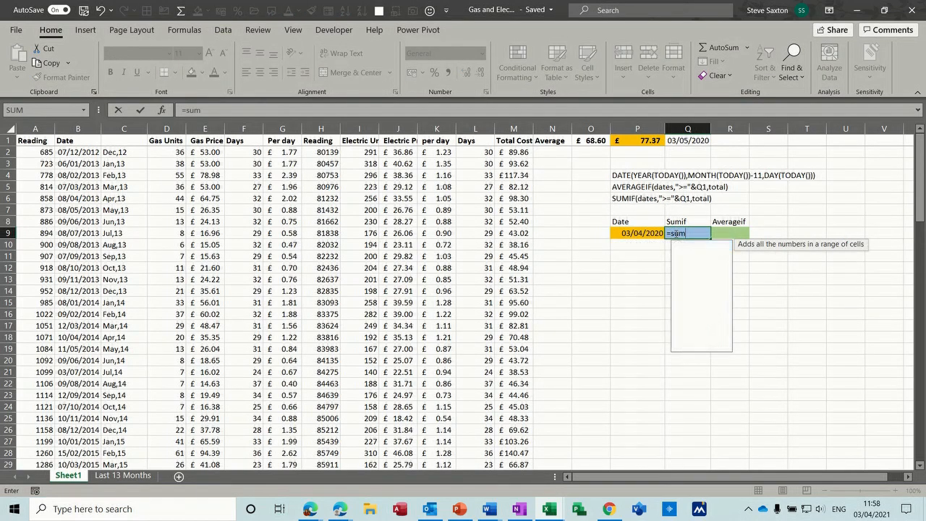
pyautogui.write('if(')
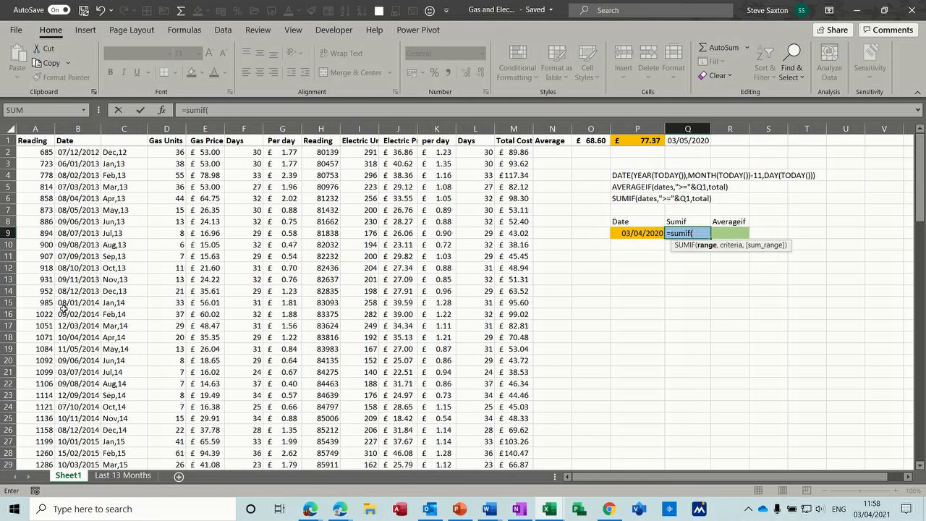
pyautogui.moveTo(592, 325)
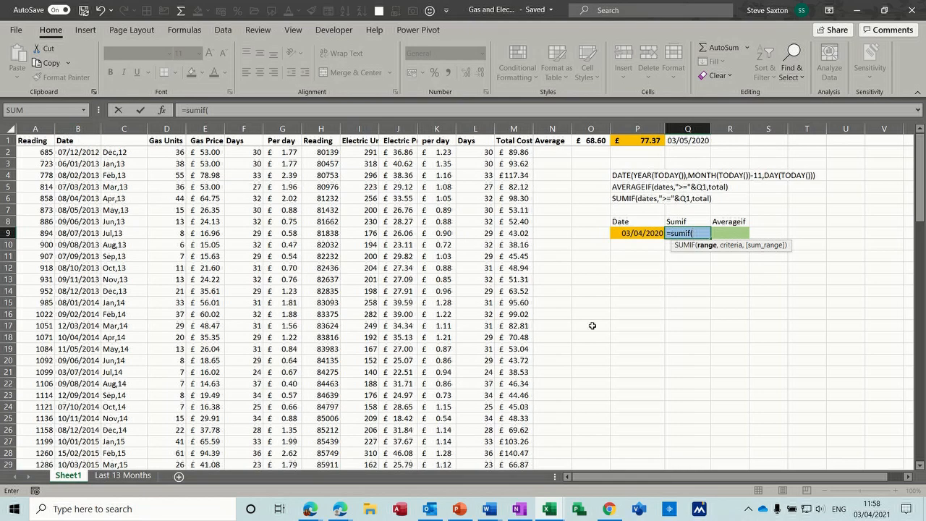
pyautogui.write('dates')
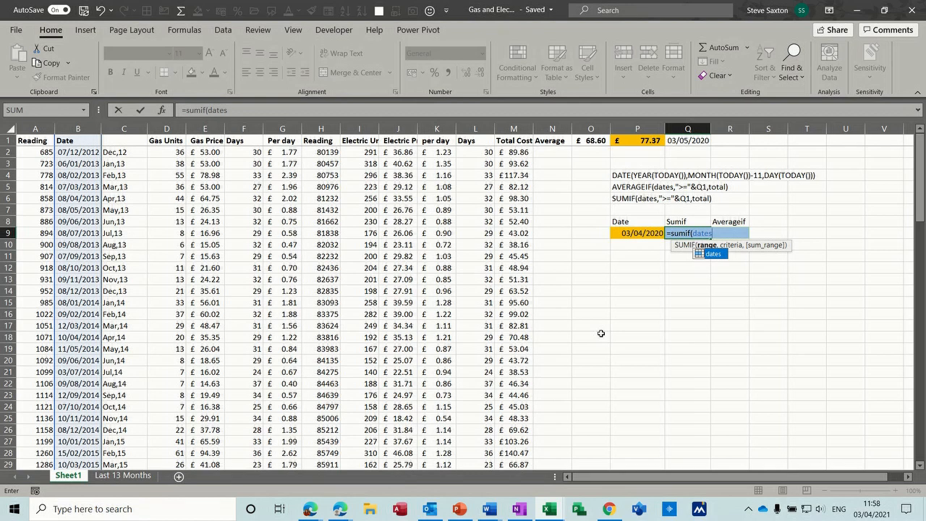
pyautogui.write(',">')
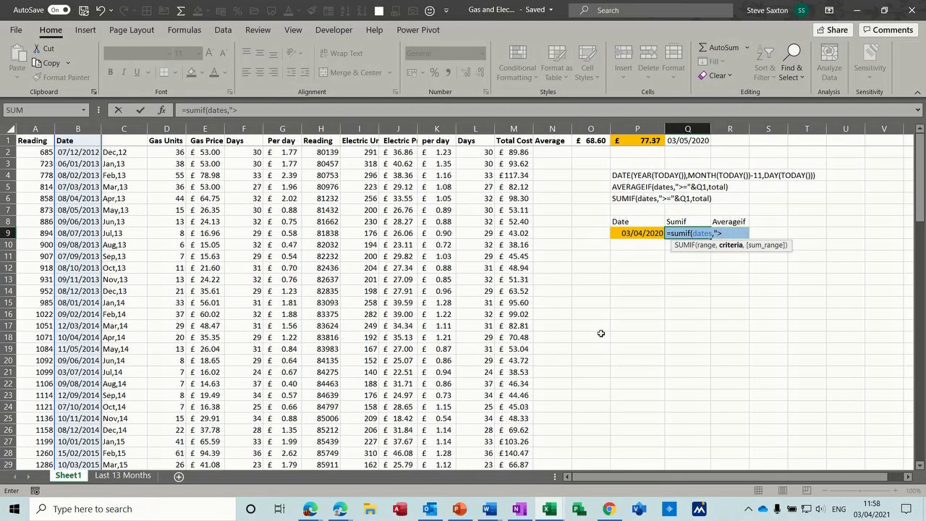
pyautogui.write('="')
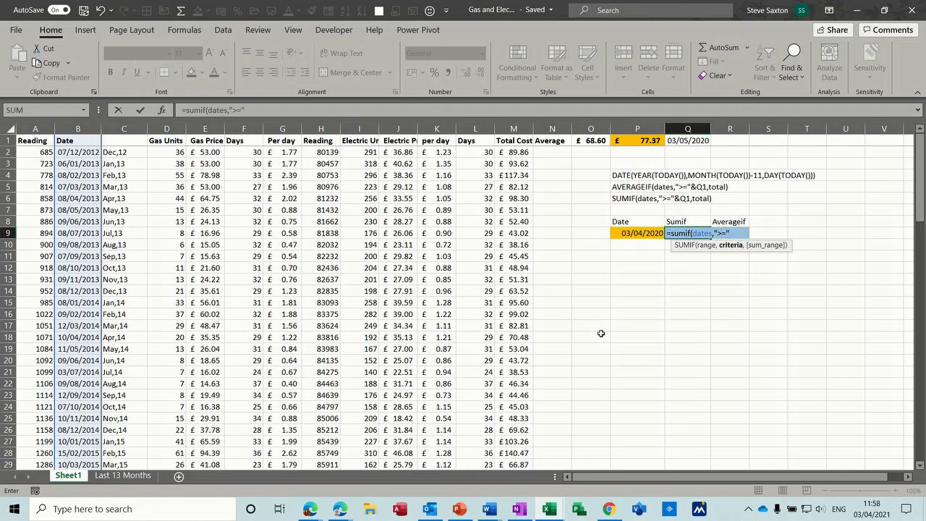
pyautogui.write('&')
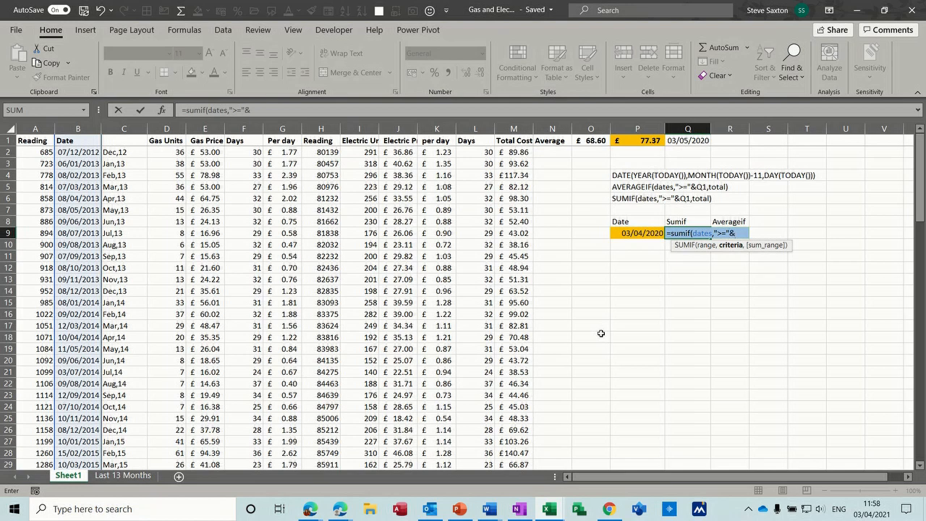
pyautogui.moveTo(628, 233)
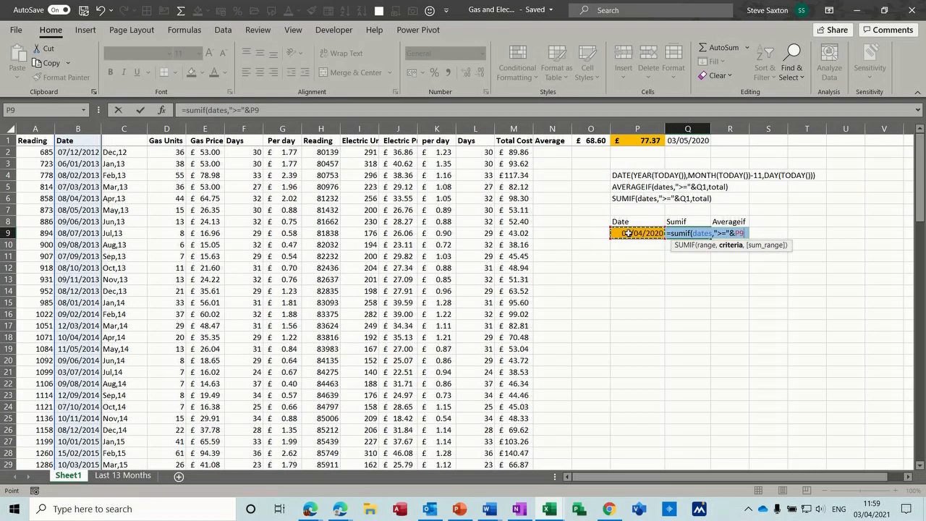
pyautogui.write(',')
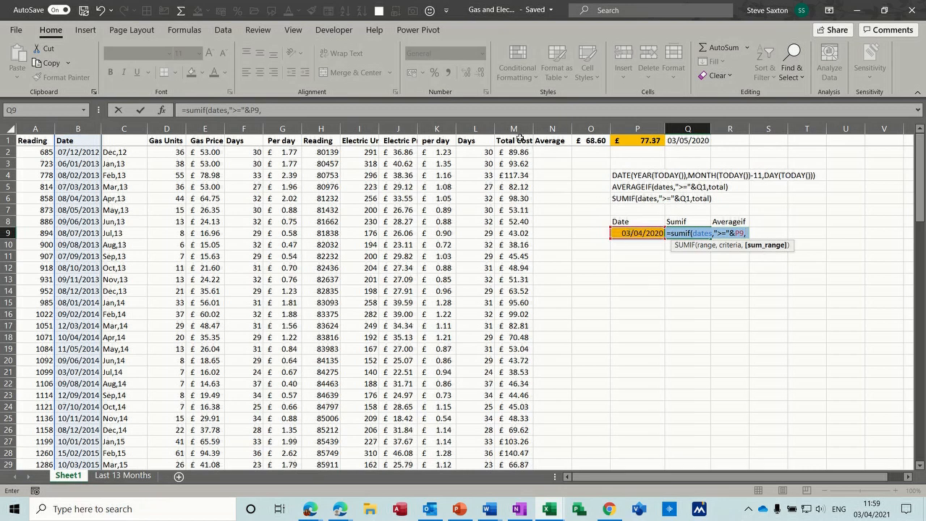
pyautogui.write('t')
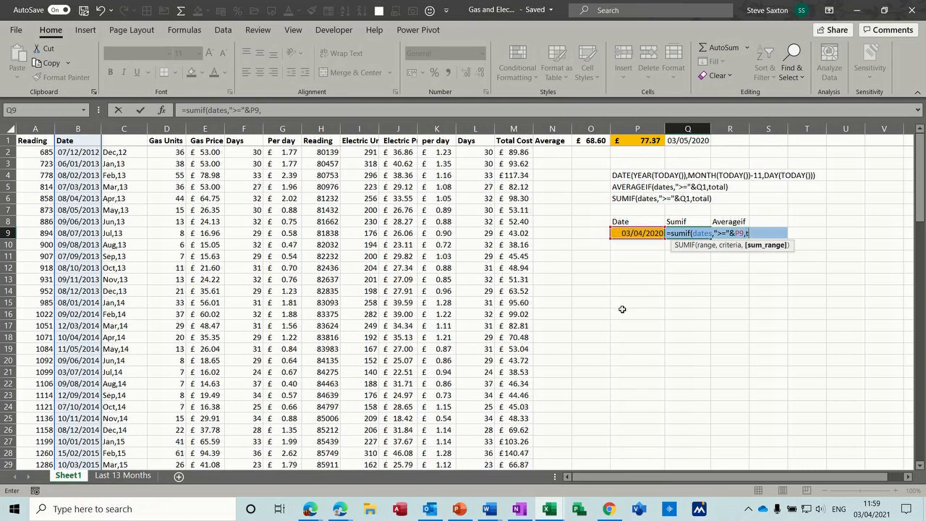
pyautogui.write('total)')
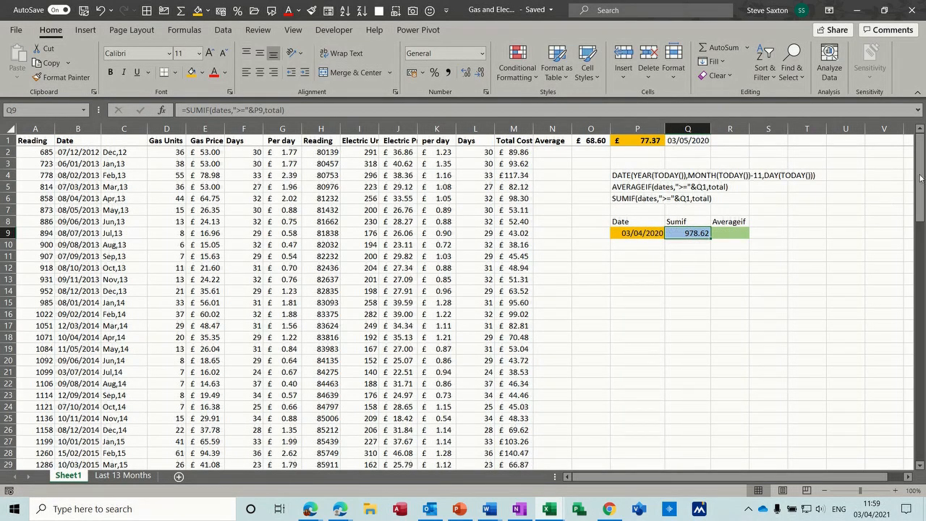
pyautogui.scroll(-3)
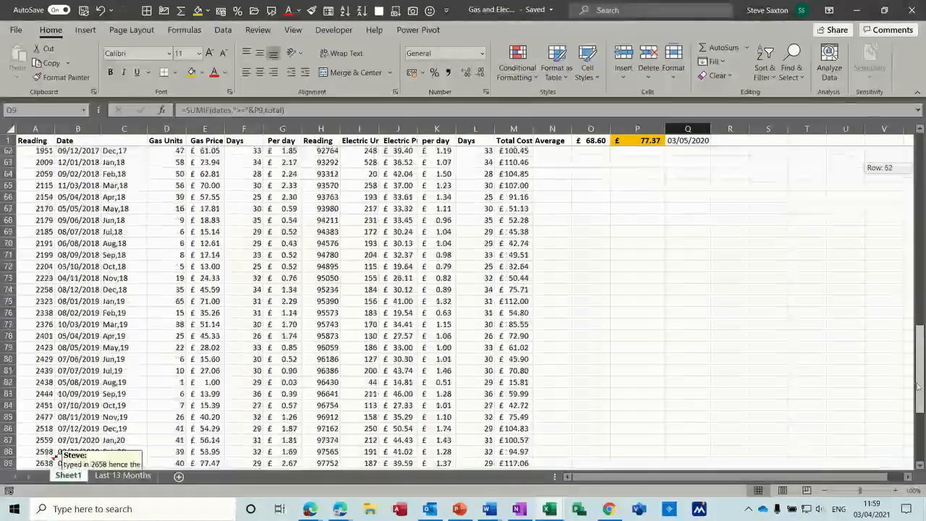
pyautogui.scroll(-3)
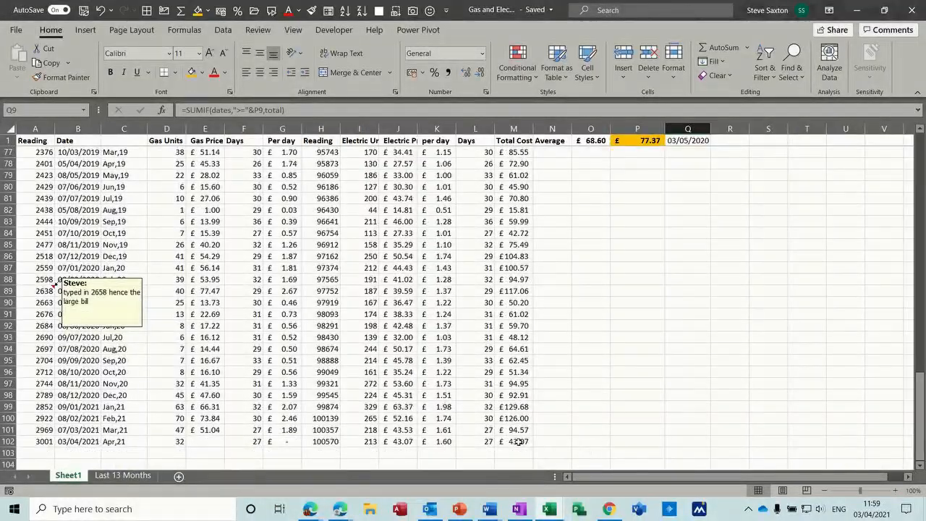
pyautogui.moveTo(513, 291); pyautogui.dragTo(513, 441)
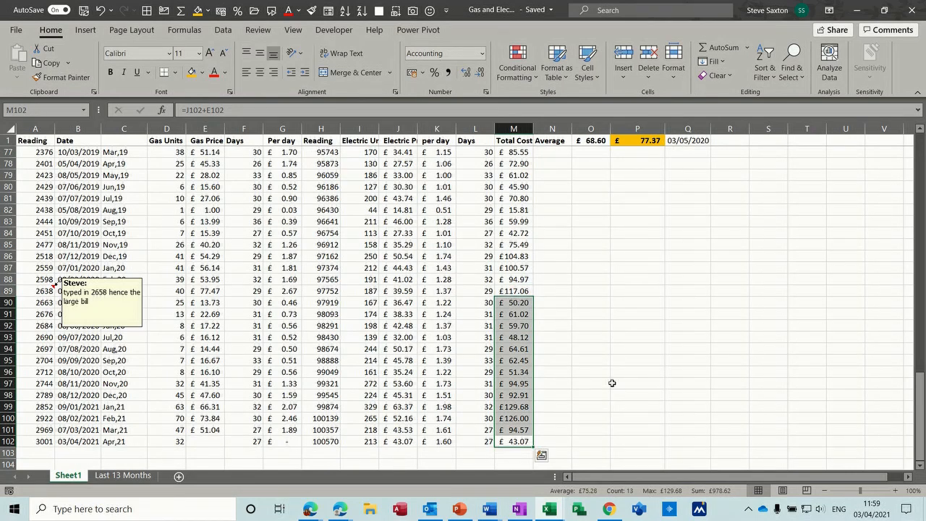
pyautogui.moveTo(616, 497)
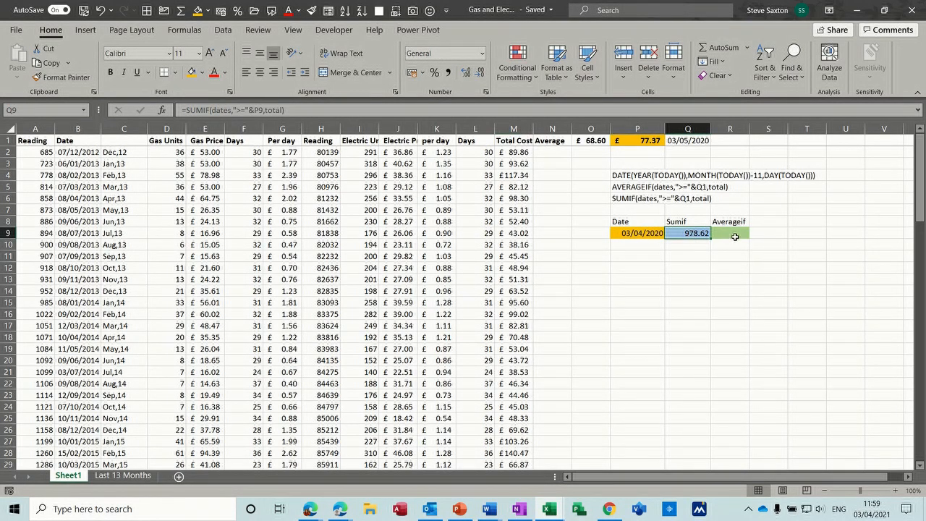
# Enter =AVERAGEIF(dates,">="&P9,total) in R9 using P9 as the criteria, giving #NAME?
pyautogui.click(729, 233)
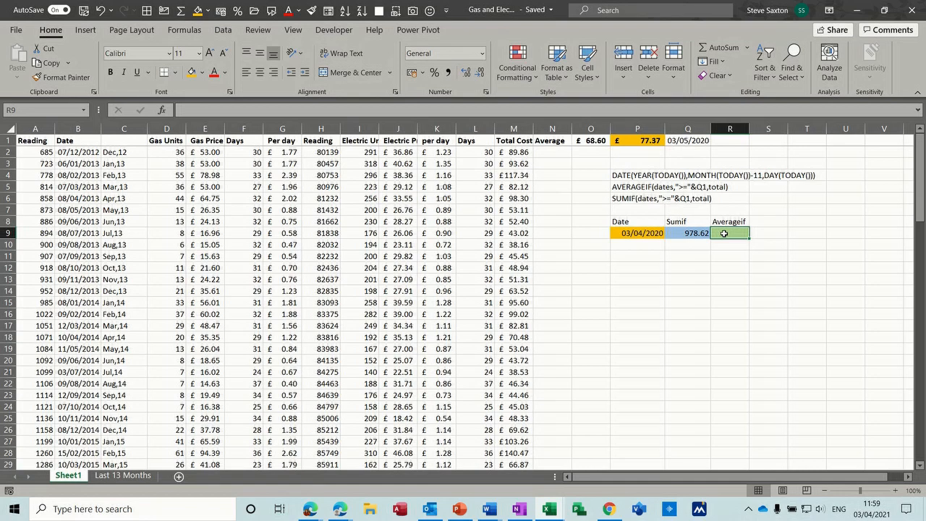
pyautogui.write('=averageif(')
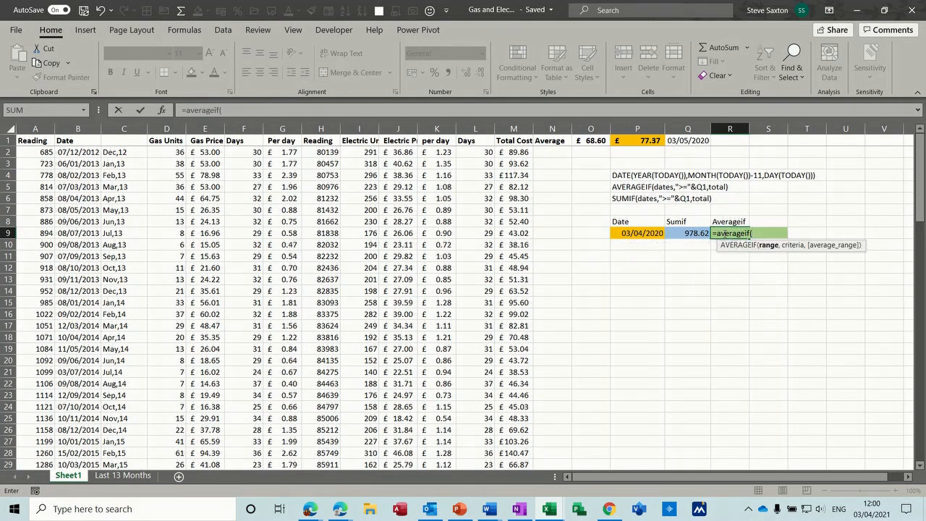
pyautogui.write('s')
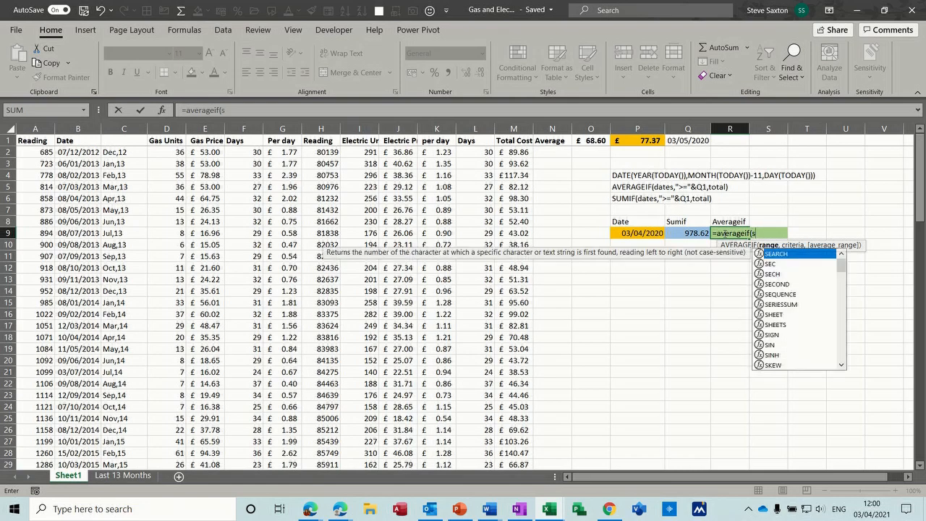
pyautogui.write('ates,">=')
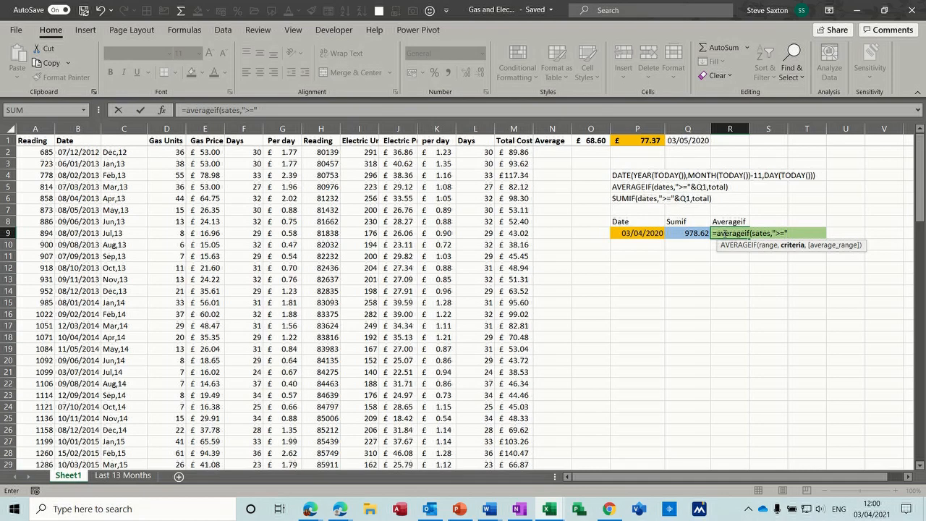
pyautogui.write('&')
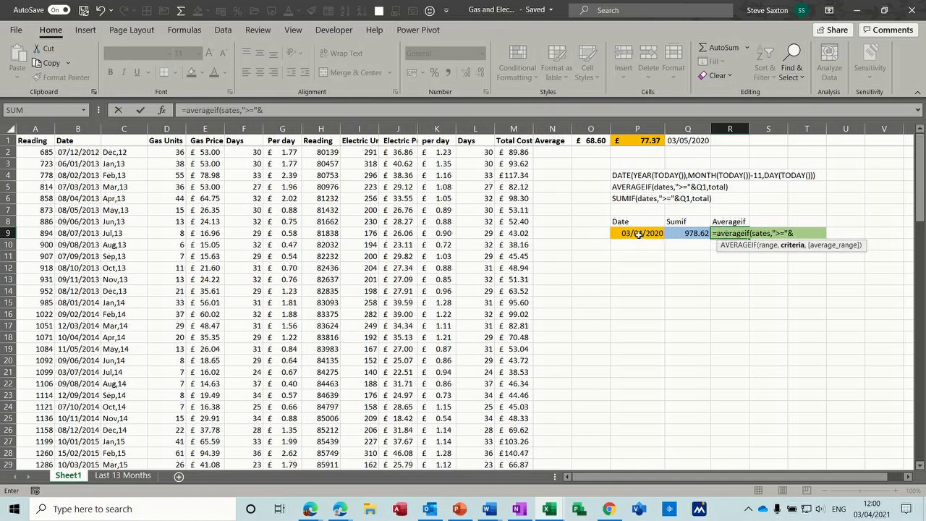
pyautogui.click(636, 232)
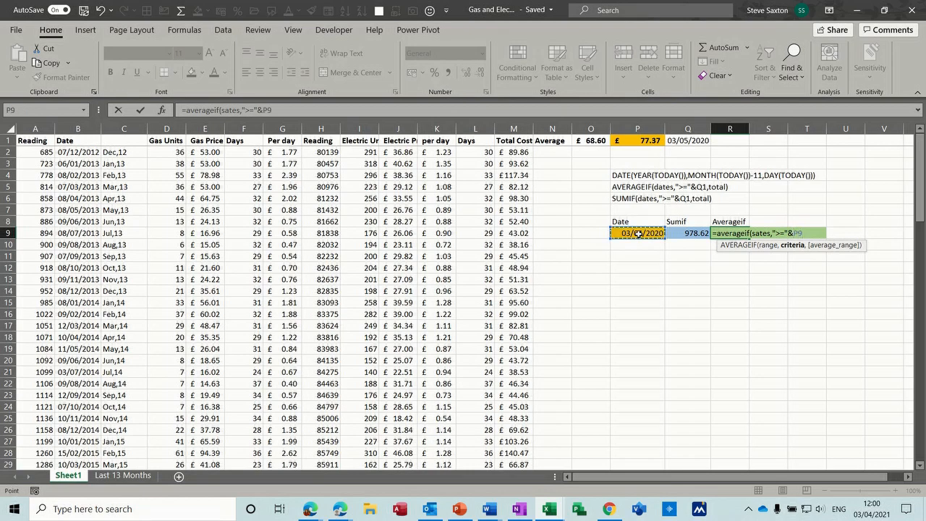
pyautogui.write(',')
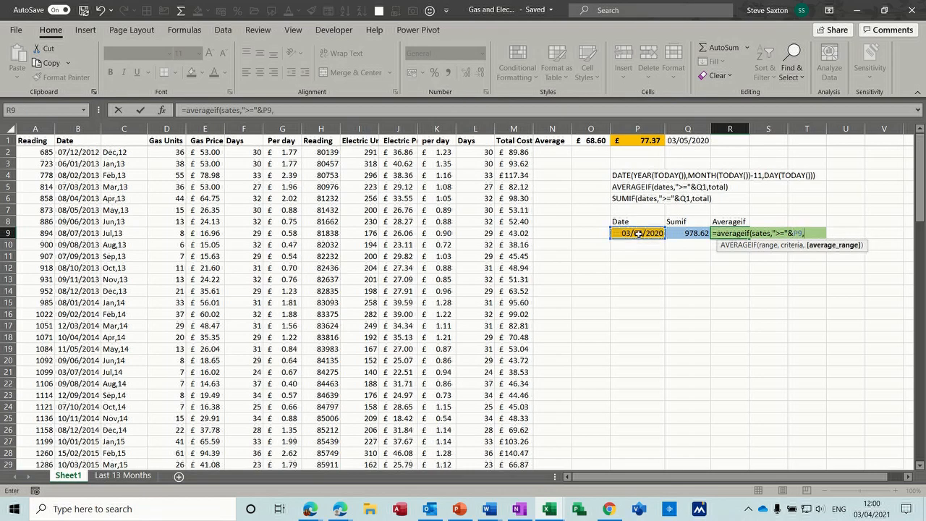
pyautogui.write('t')
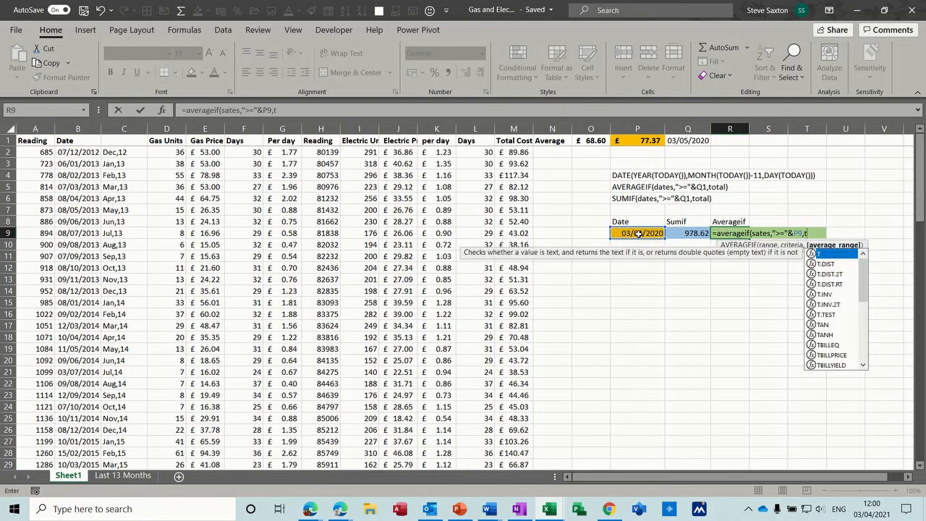
pyautogui.write('otal)')
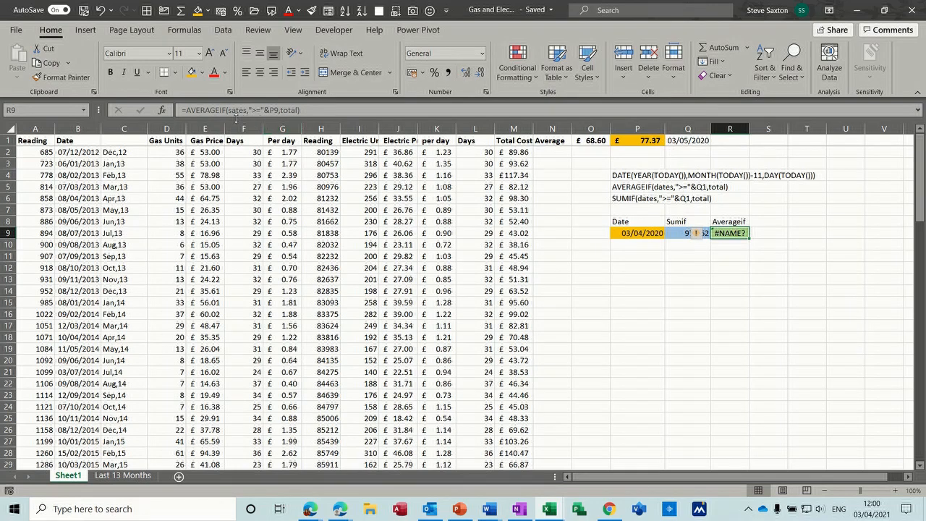
pyautogui.moveTo(239, 110)
pyautogui.write('d')
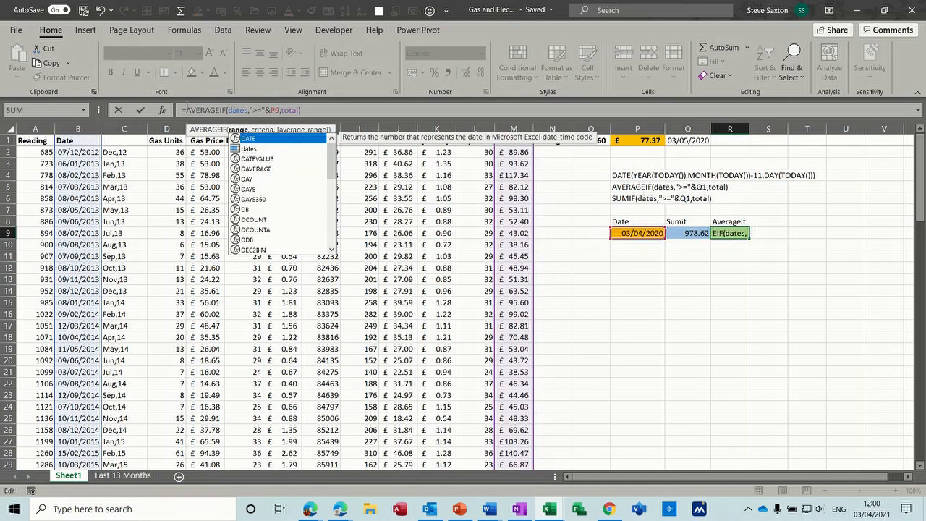
# Commit the fixed AVERAGEIF, set P9's month offset to -11 giving £77.37 average and £928.42 total, and check the SUMIF
pyautogui.press('Enter')
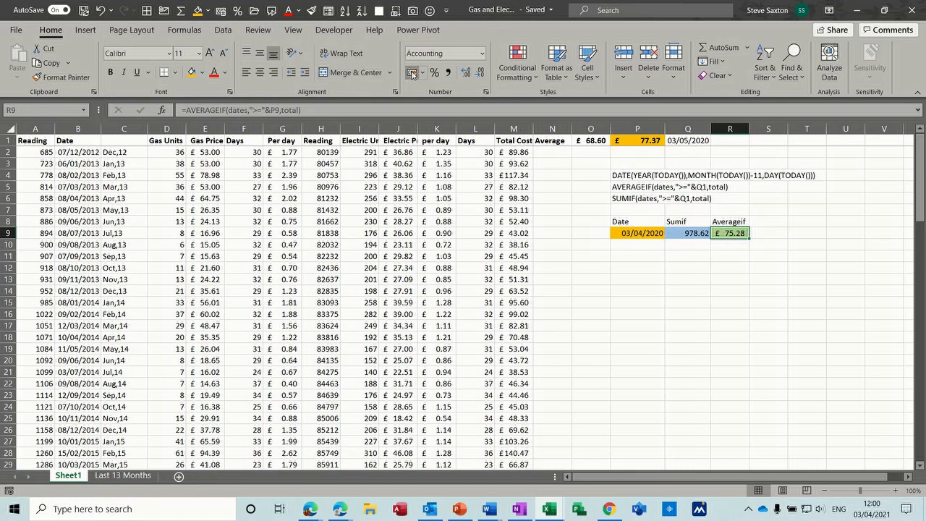
pyautogui.click(687, 232)
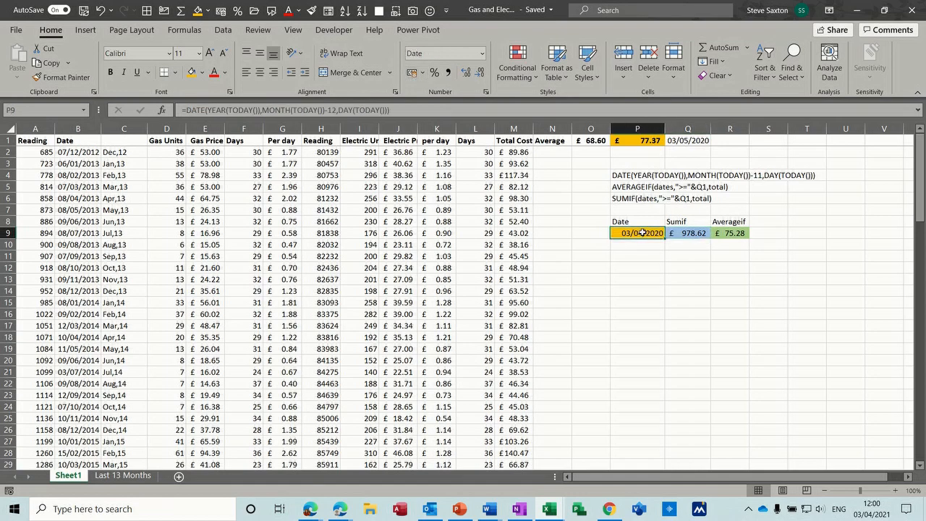
pyautogui.doubleClick(637, 231)
pyautogui.write('1')
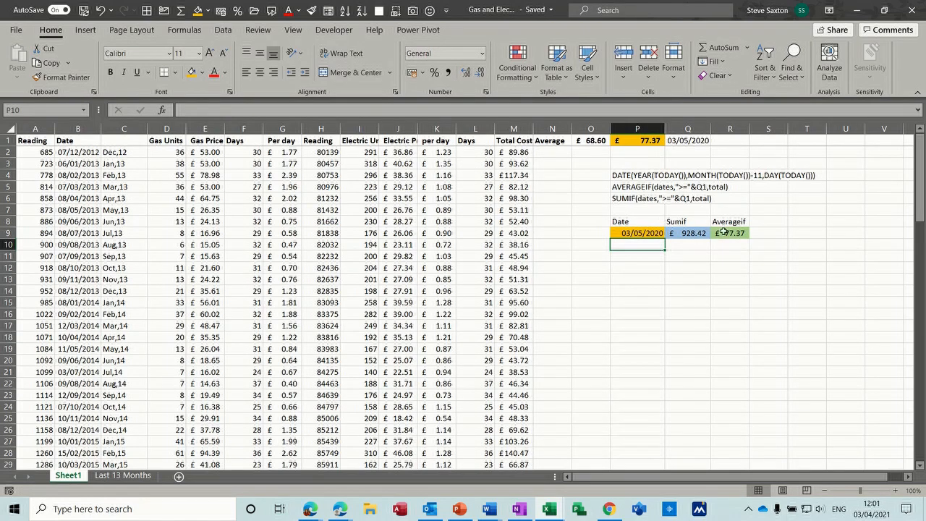
pyautogui.click(729, 231)
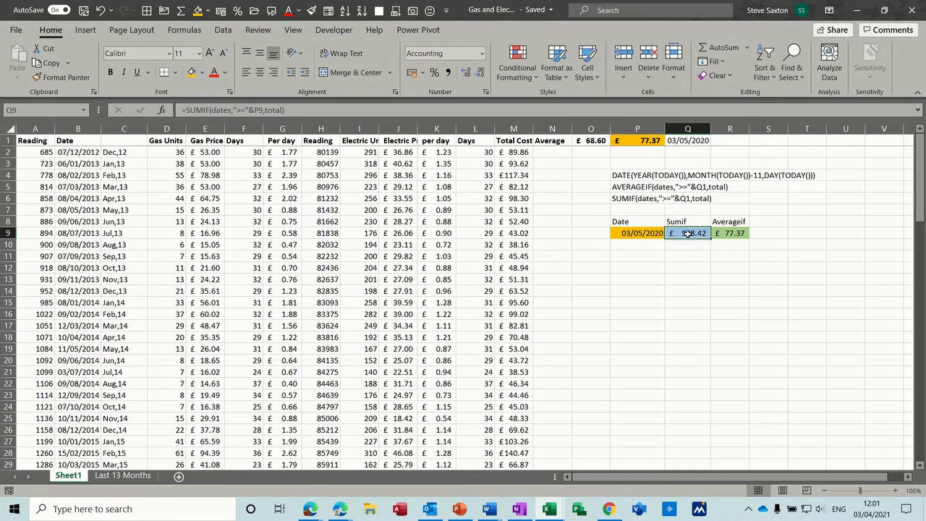
pyautogui.click(778, 474)
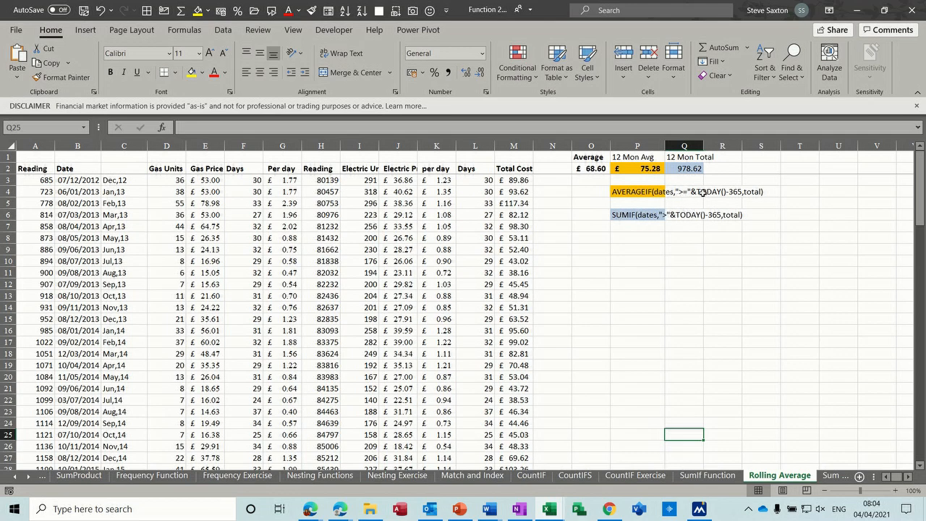
pyautogui.moveTo(693, 200)
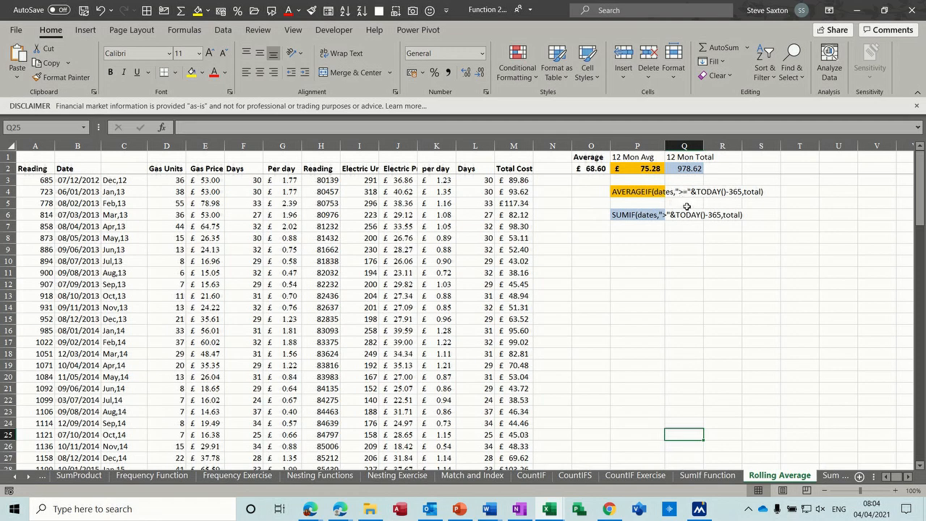
pyautogui.moveTo(706, 199)
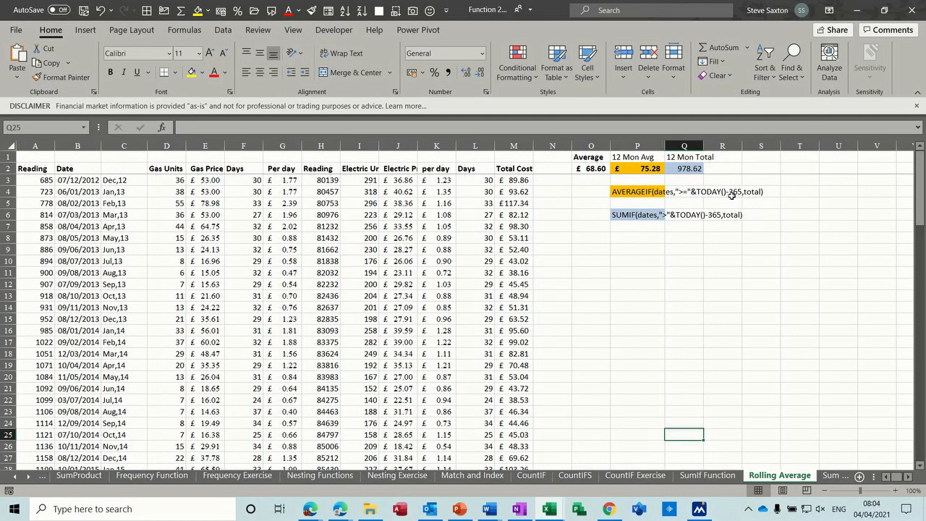
pyautogui.moveTo(696, 219)
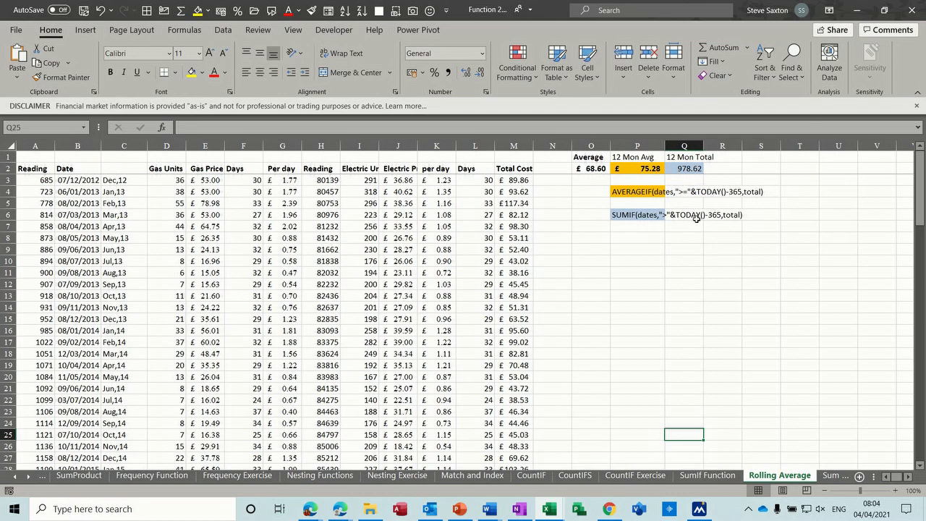
pyautogui.moveTo(625, 215)
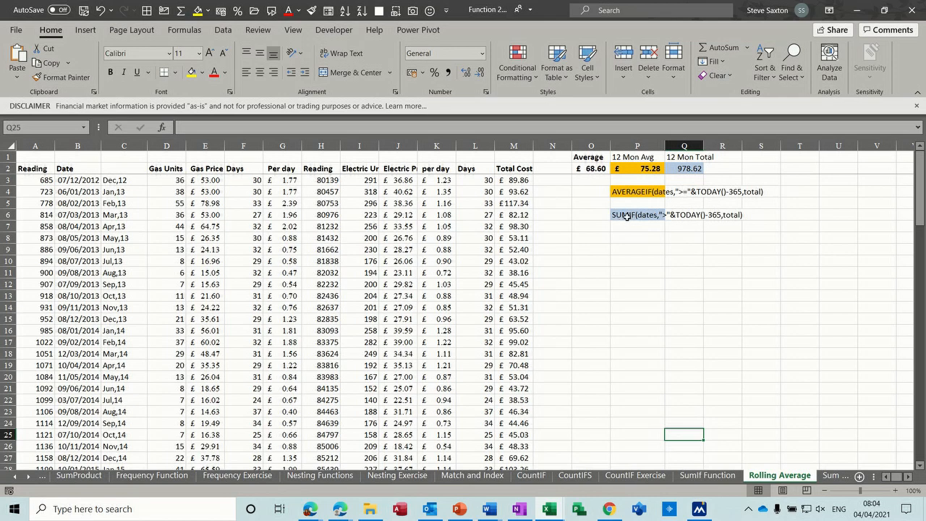
pyautogui.moveTo(635, 246)
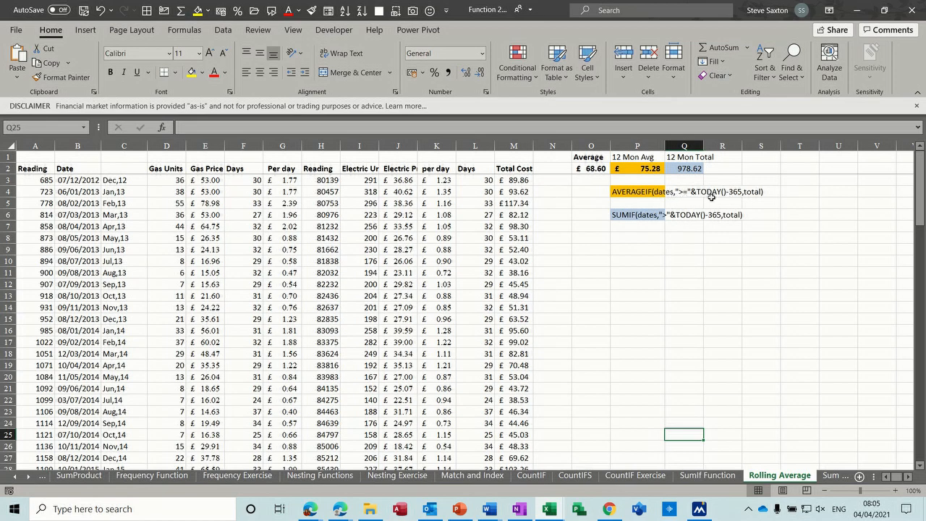
pyautogui.moveTo(706, 197)
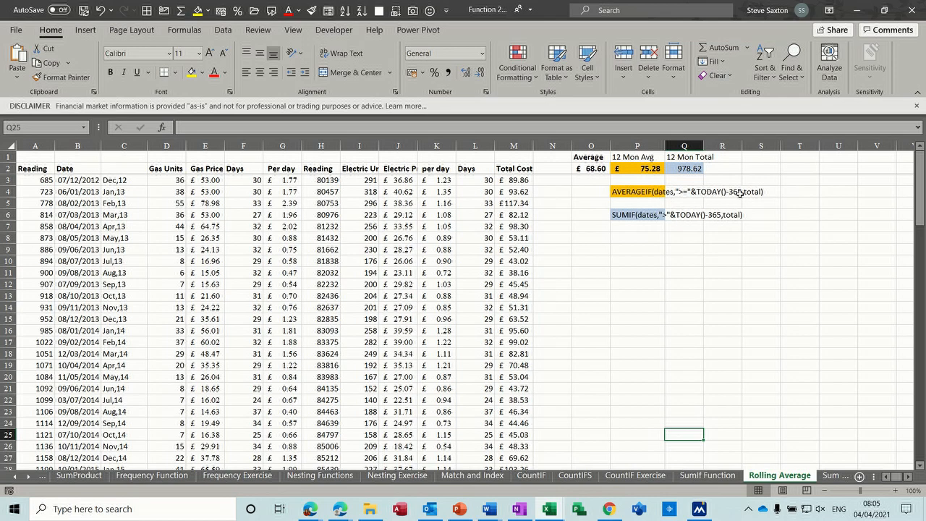
pyautogui.moveTo(607, 238)
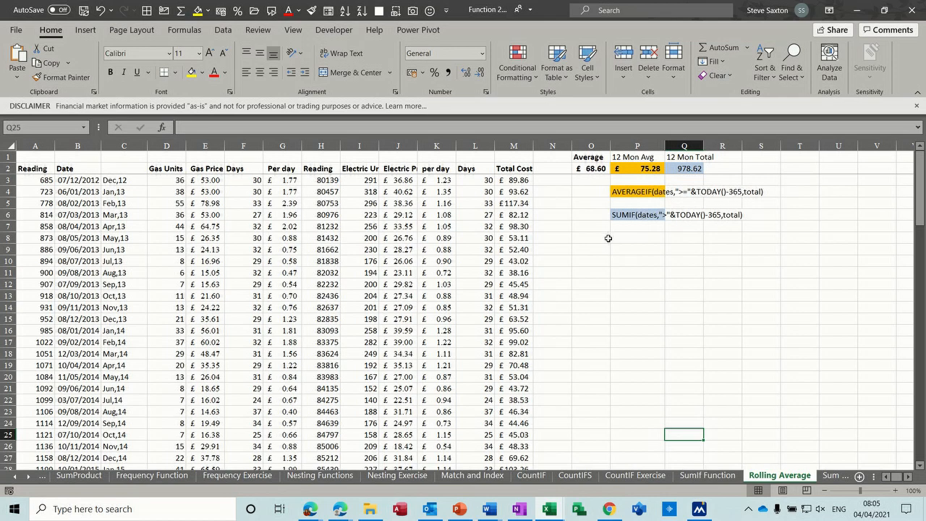